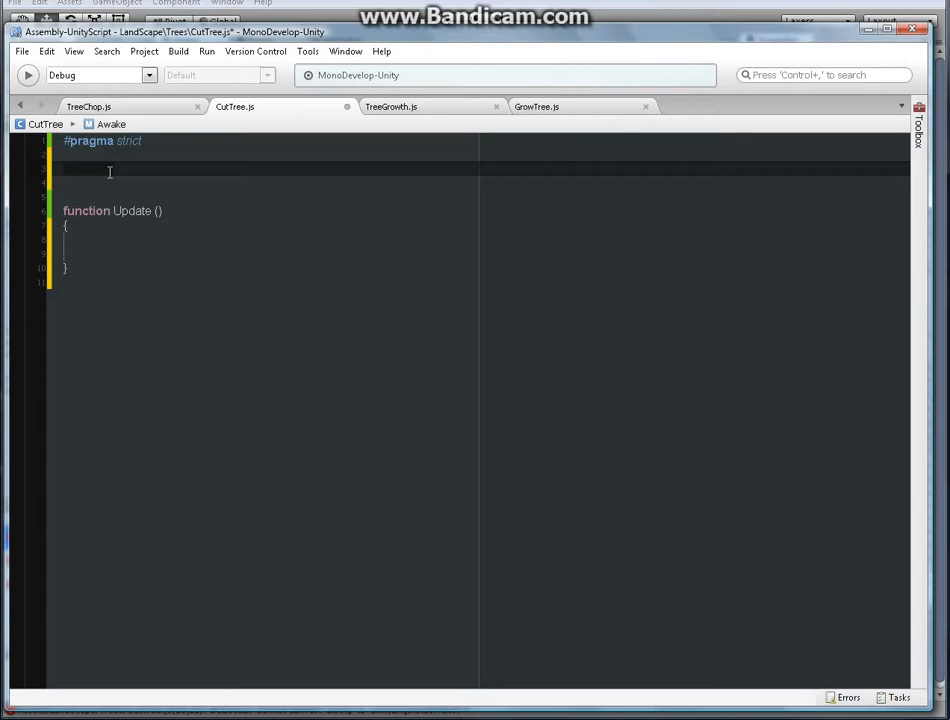
# Write 'var timeValue : float = 3f;' below #pragma strict in CutTree.js
pyautogui.write('var')
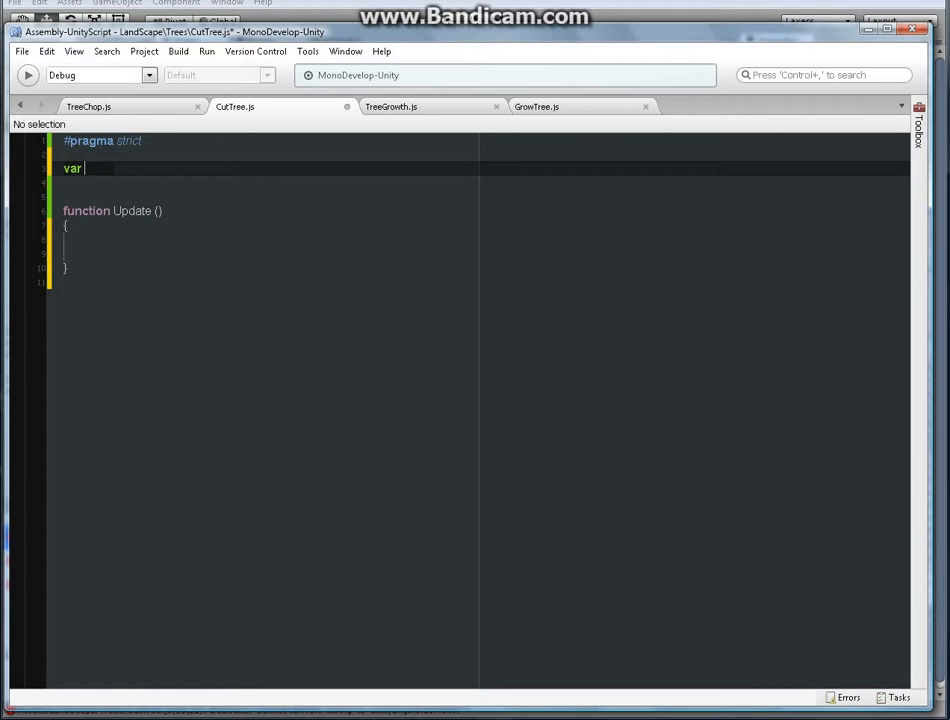
pyautogui.write('time')
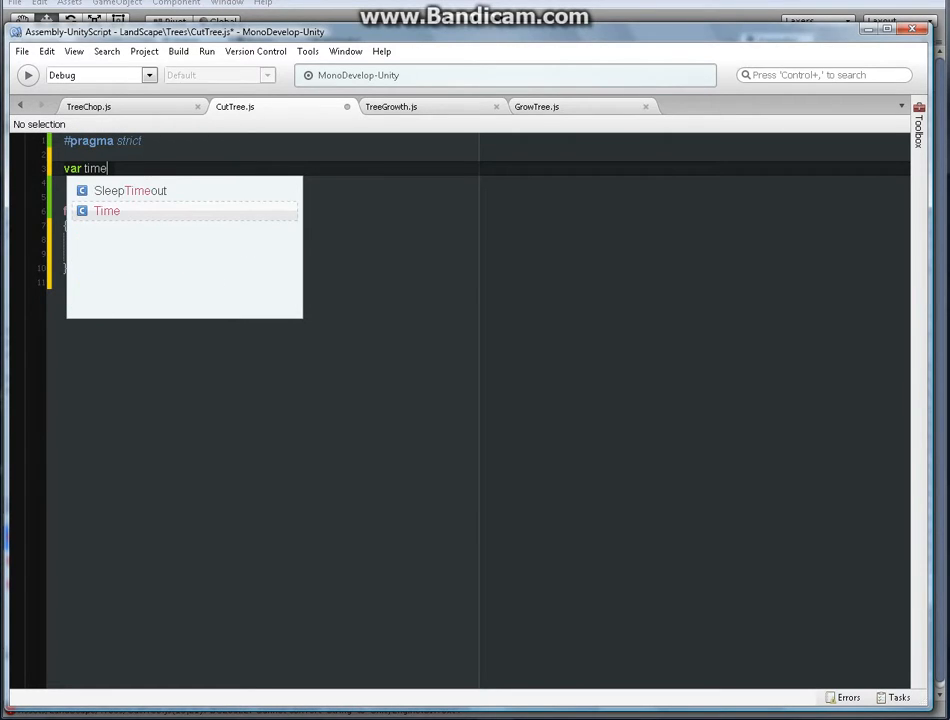
pyautogui.write('Val')
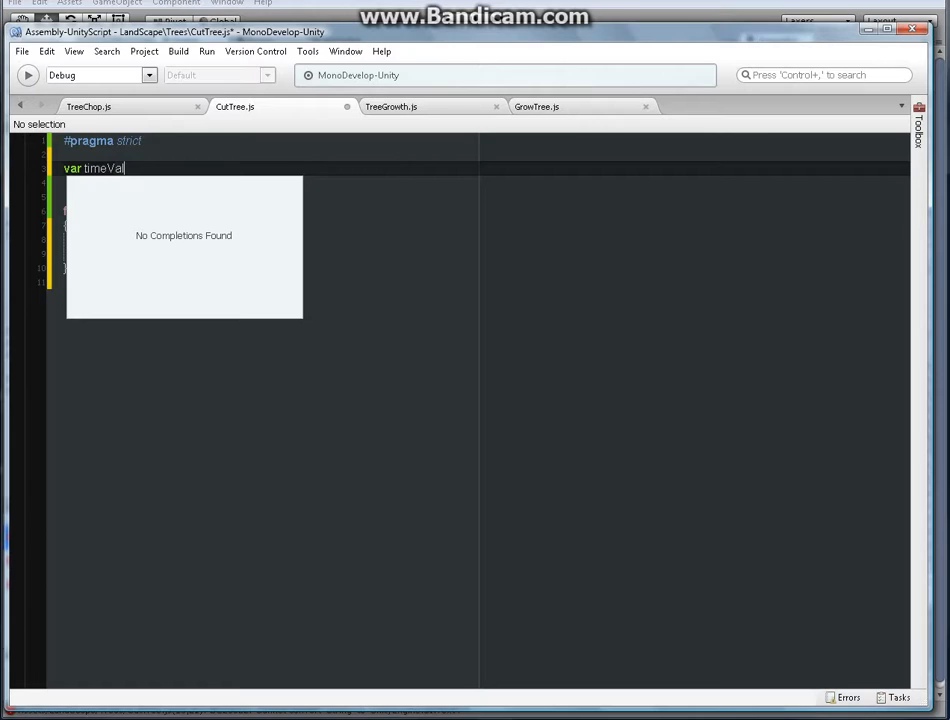
pyautogui.write('ue')
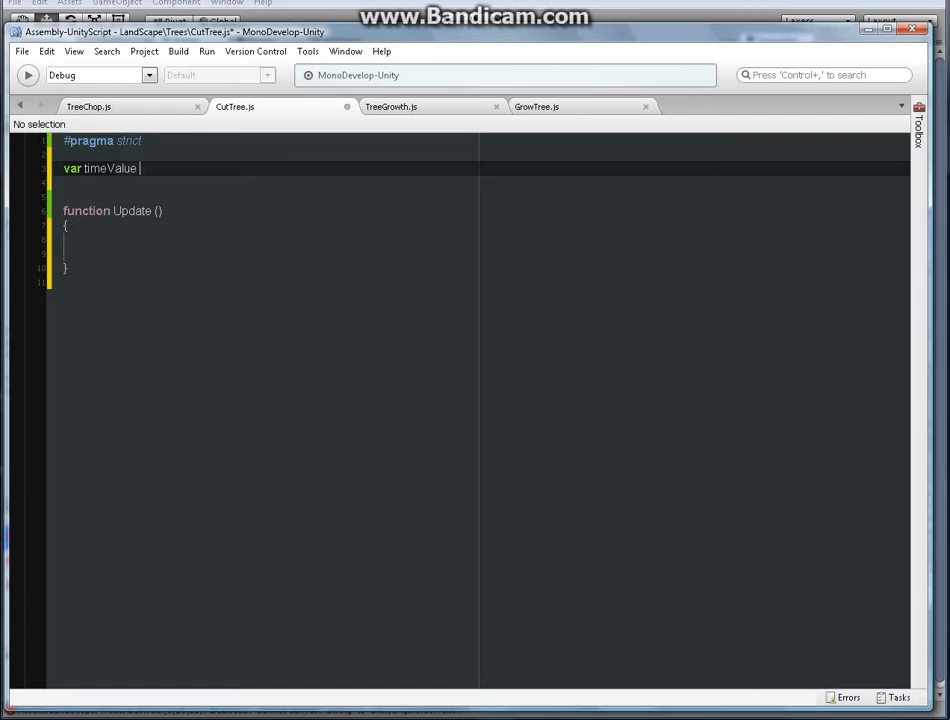
pyautogui.write(': f')
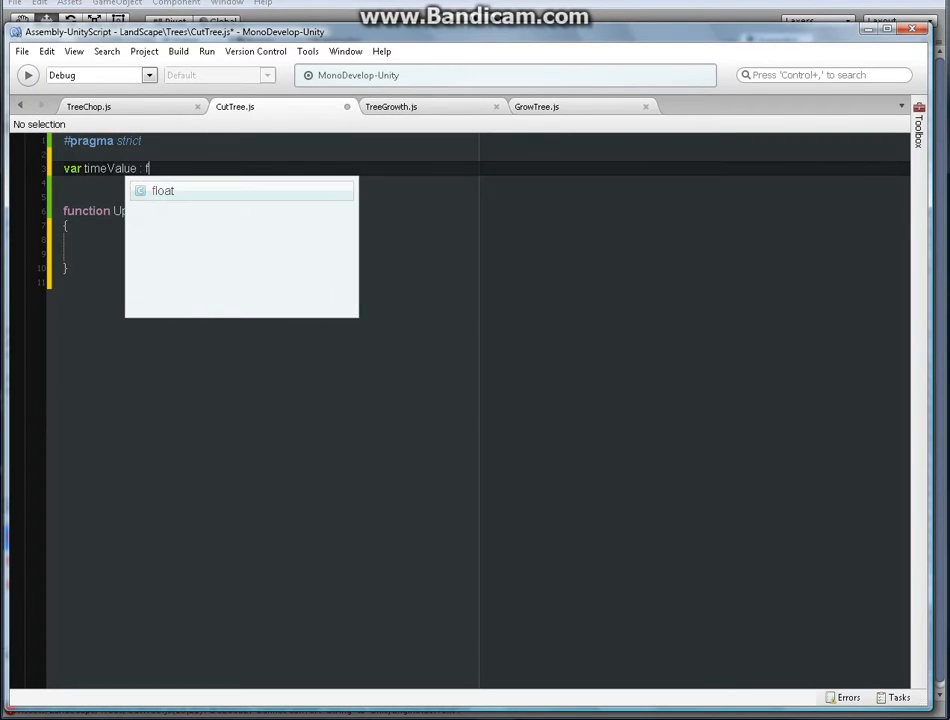
pyautogui.write('loat')
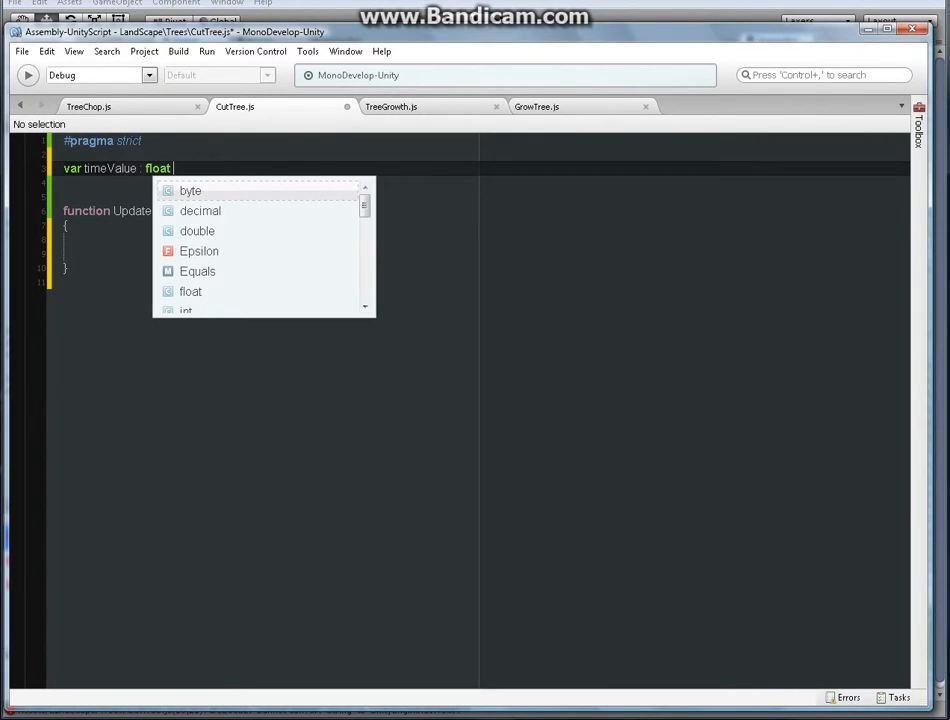
pyautogui.write('=')
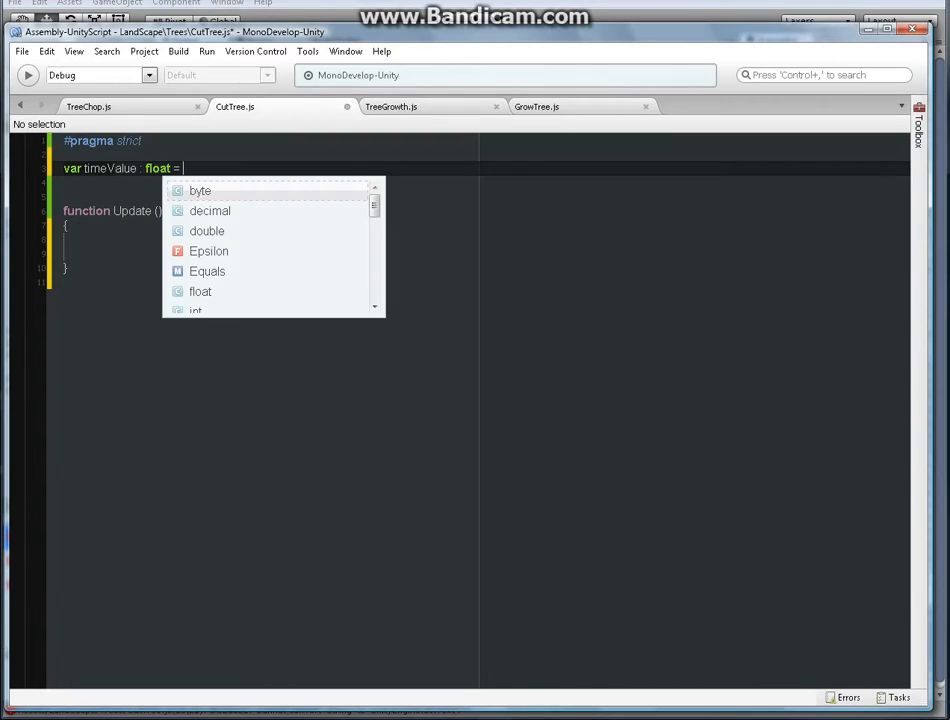
pyautogui.write('3f')
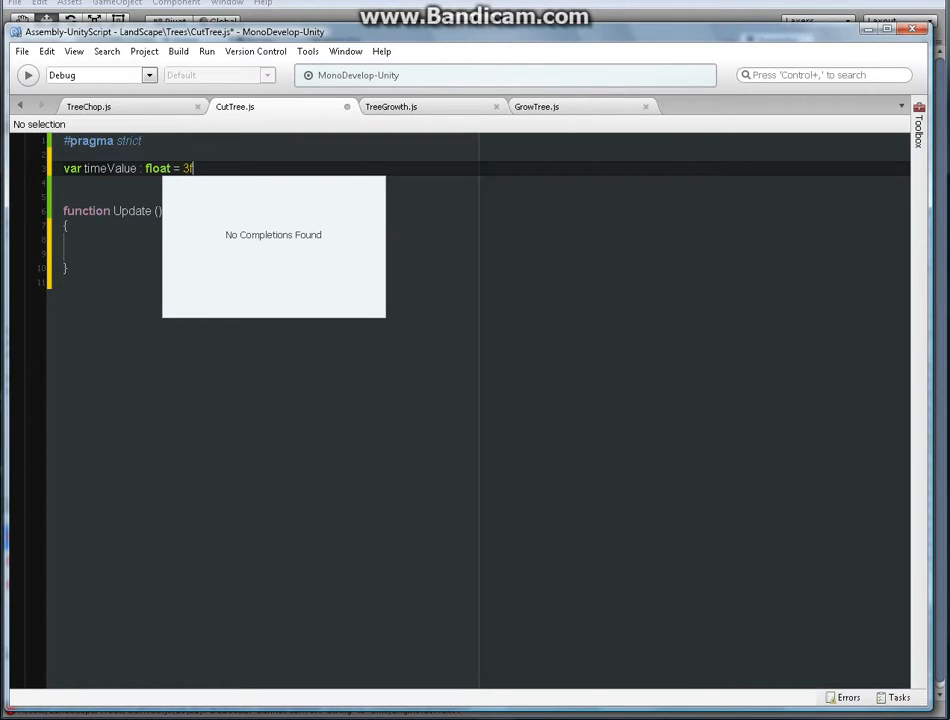
pyautogui.write(';')
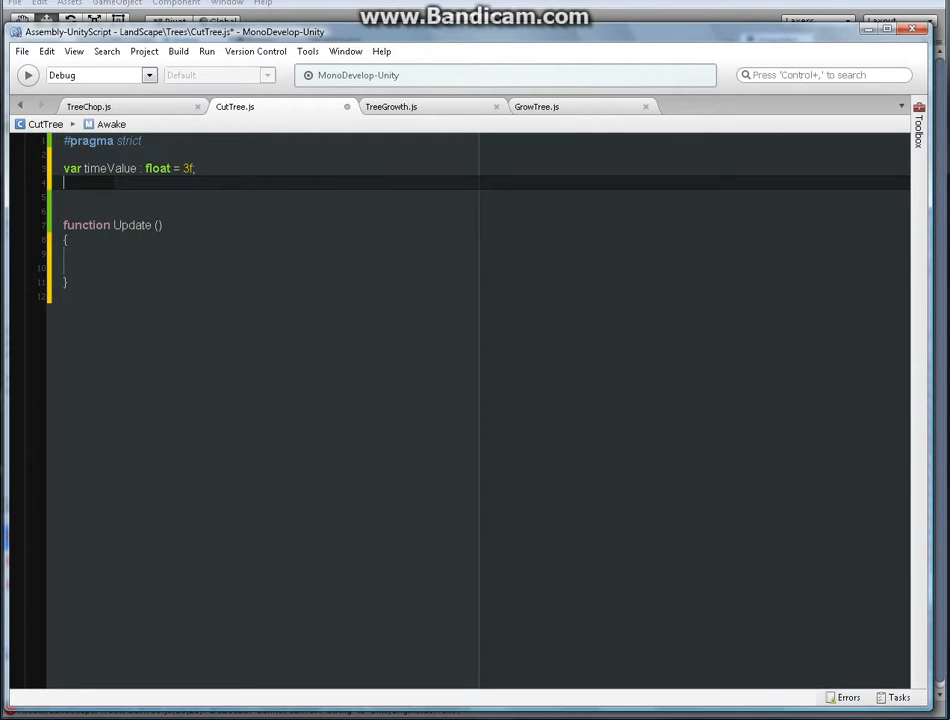
# Write 'var inputtext : UnityEngine.UI.Text;' on the line below timeValue
pyautogui.write('var')
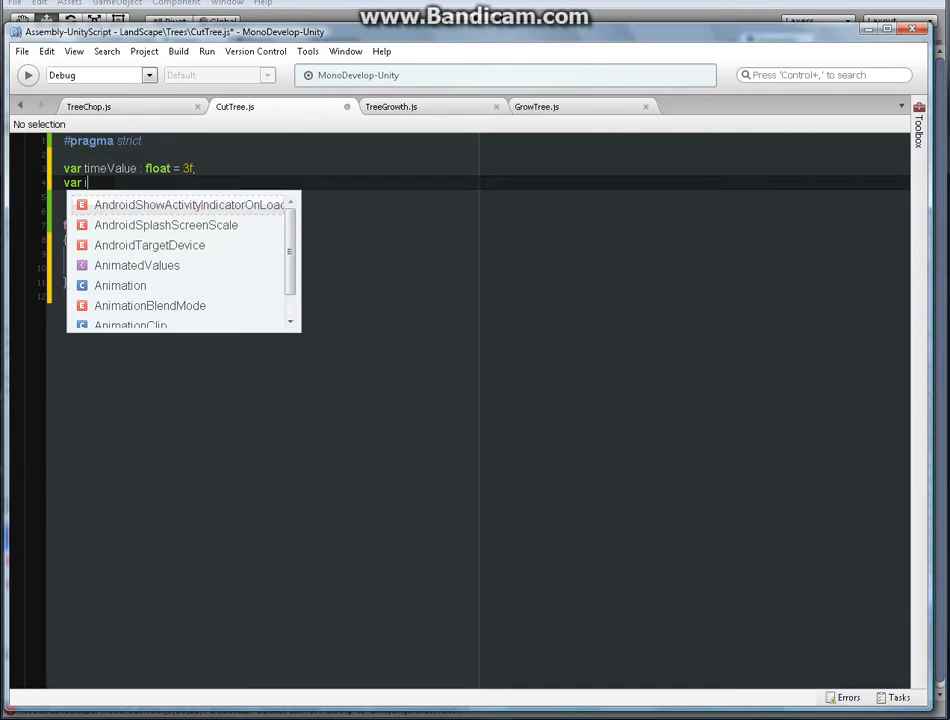
pyautogui.write('input')
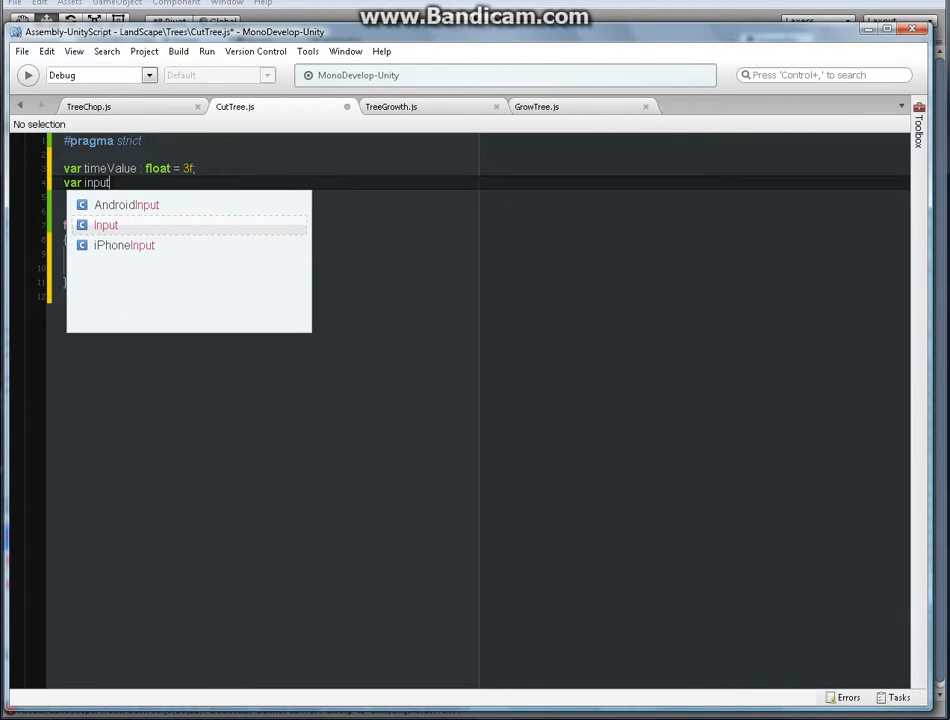
pyautogui.write('text')
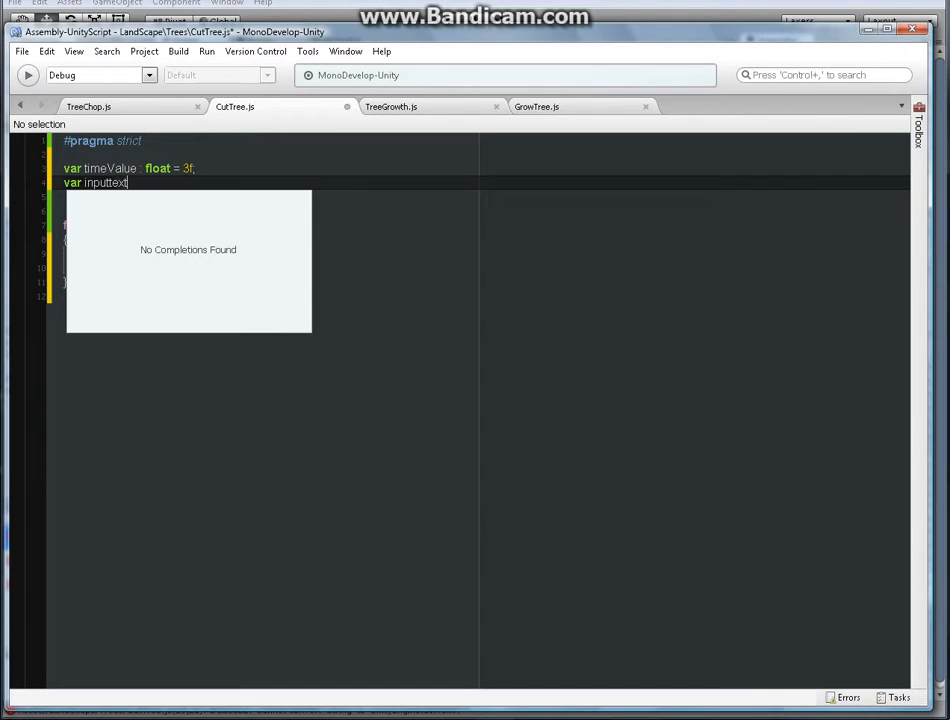
pyautogui.write(': Un')
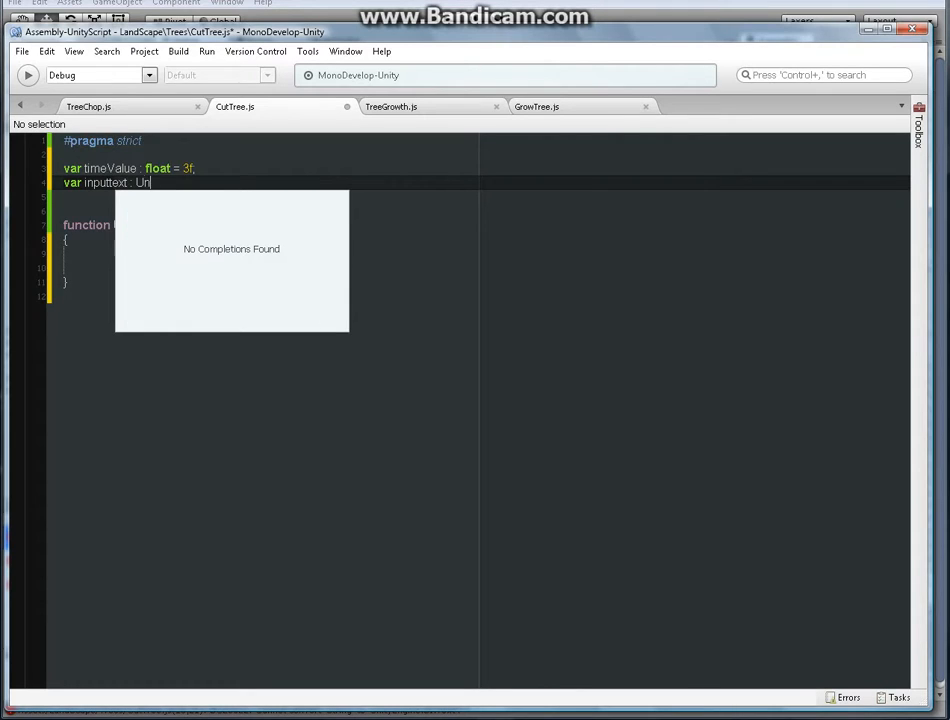
pyautogui.write('ity')
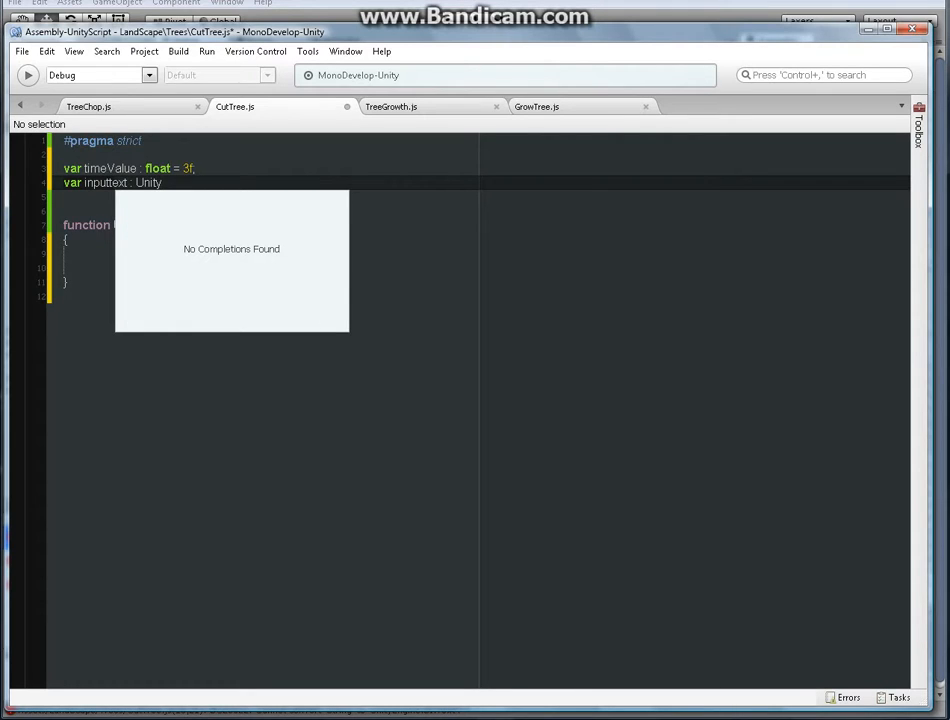
pyautogui.write('Engine.UI.')
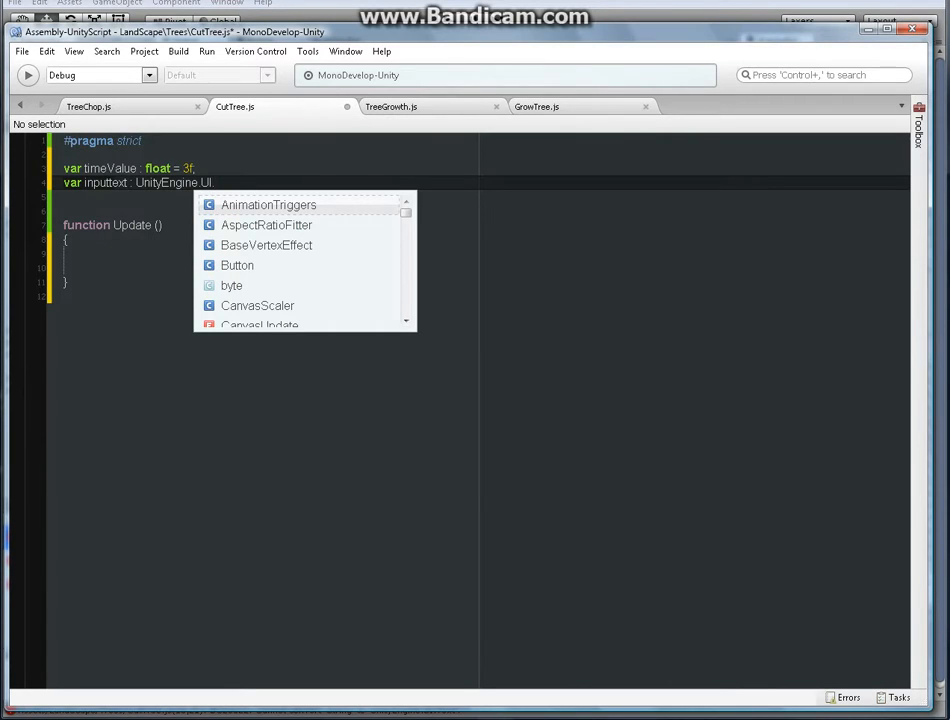
pyautogui.write('Text;')
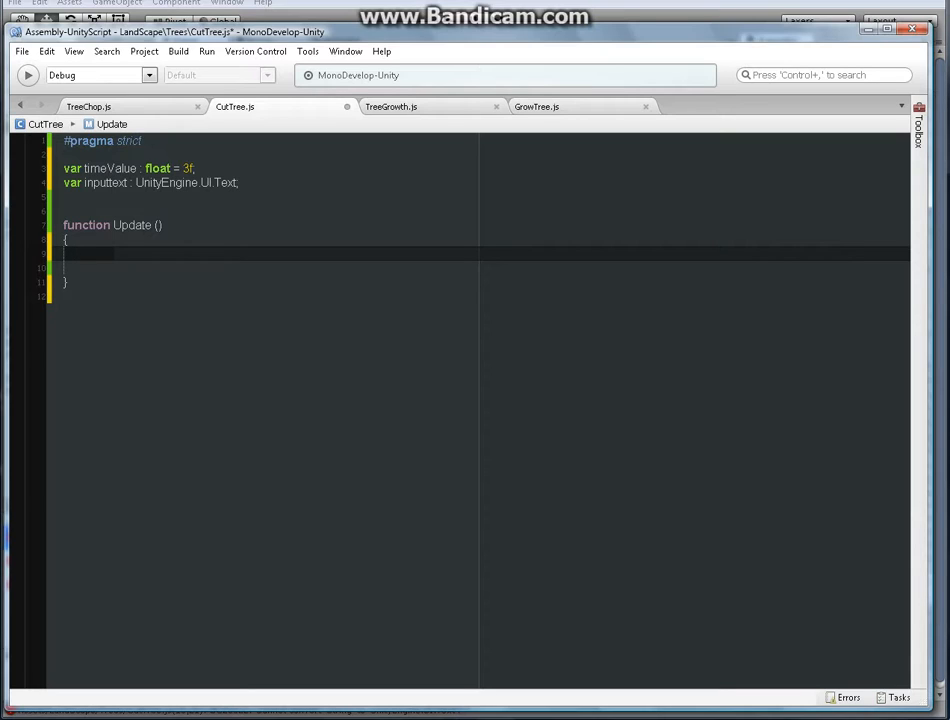
# Write if(Input.GetKeyDown("q")) with an opening brace inside the Update function
pyautogui.click(84, 252)
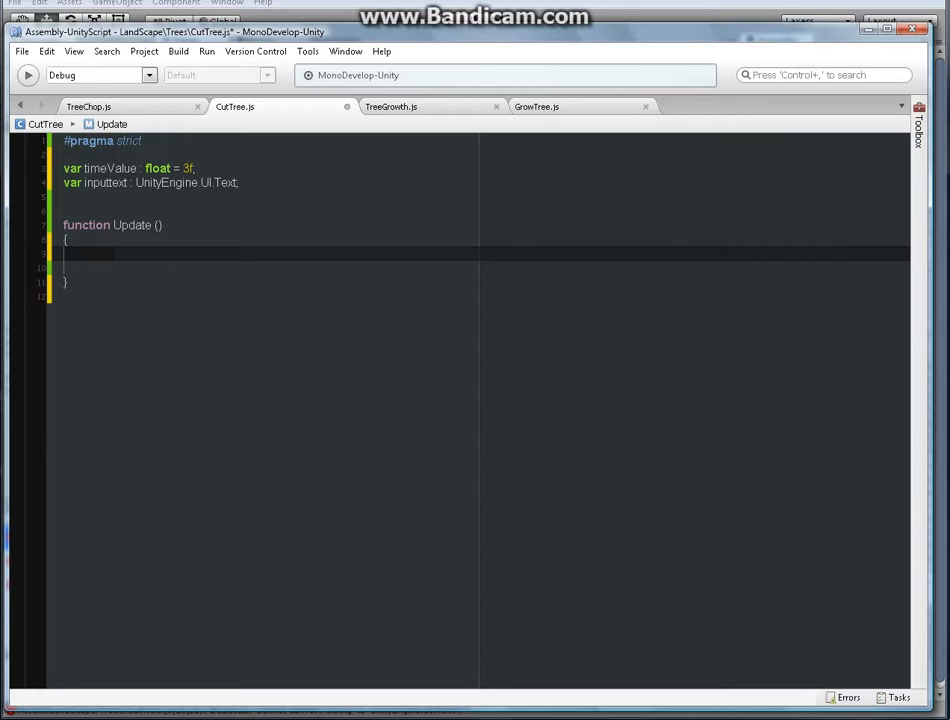
pyautogui.write('if(')
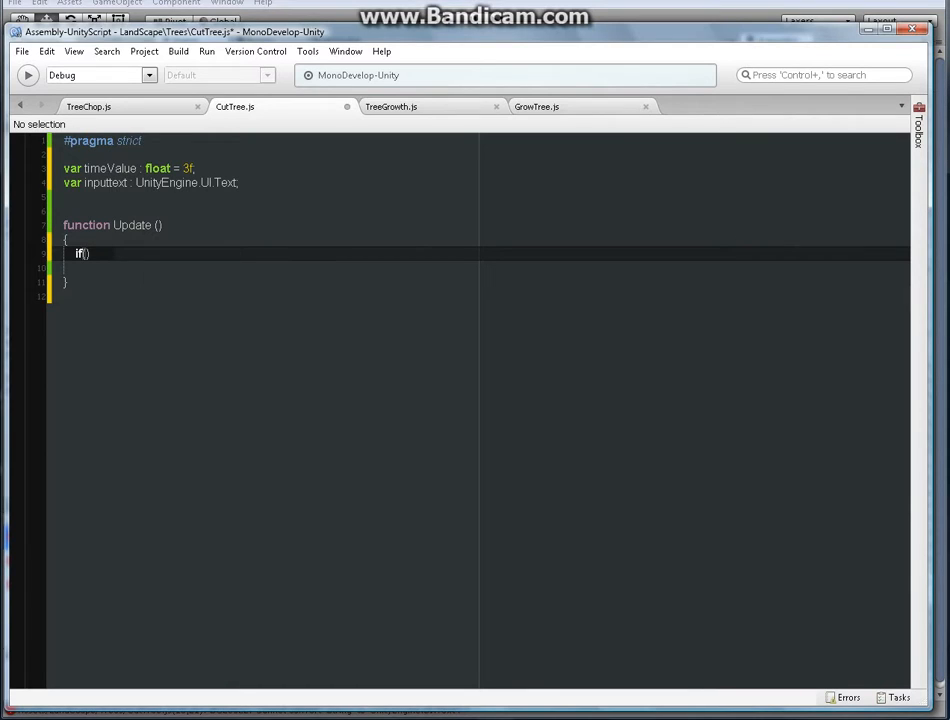
pyautogui.write('input')
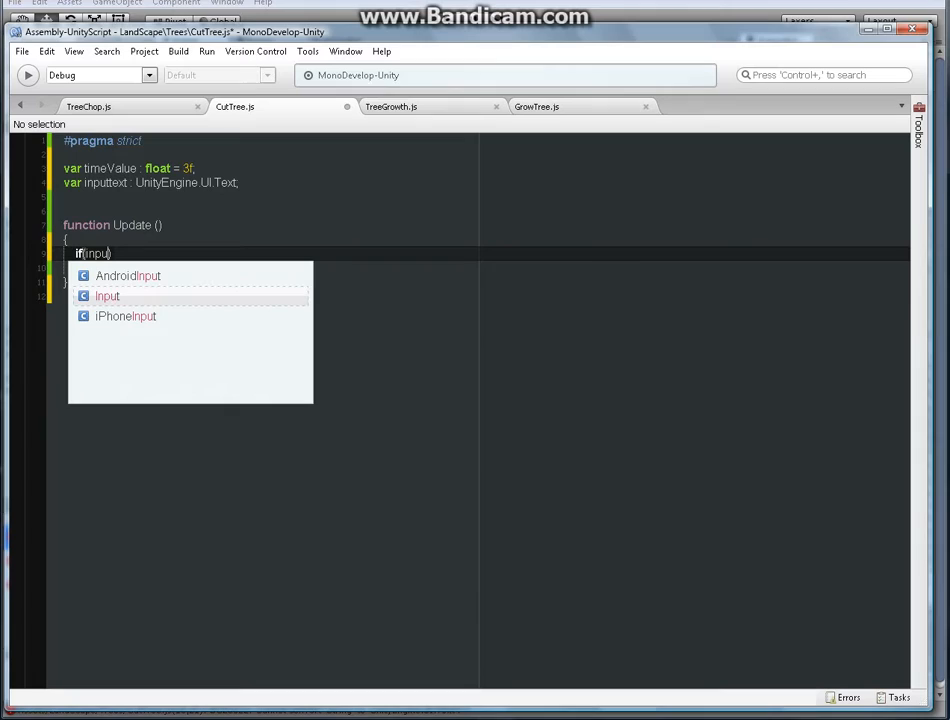
pyautogui.click(104, 296)
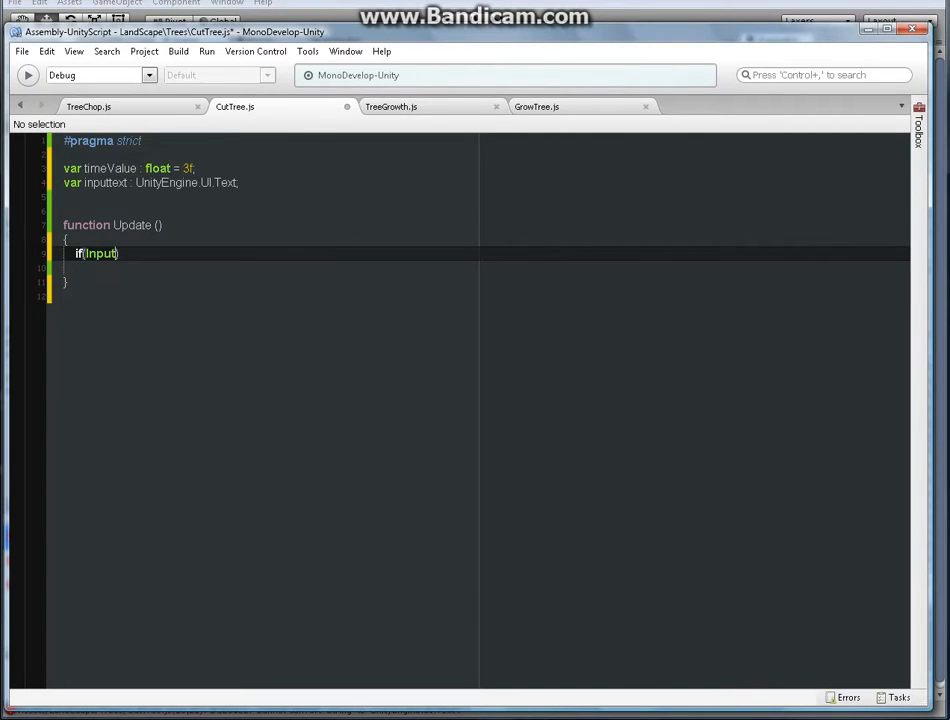
pyautogui.write('.')
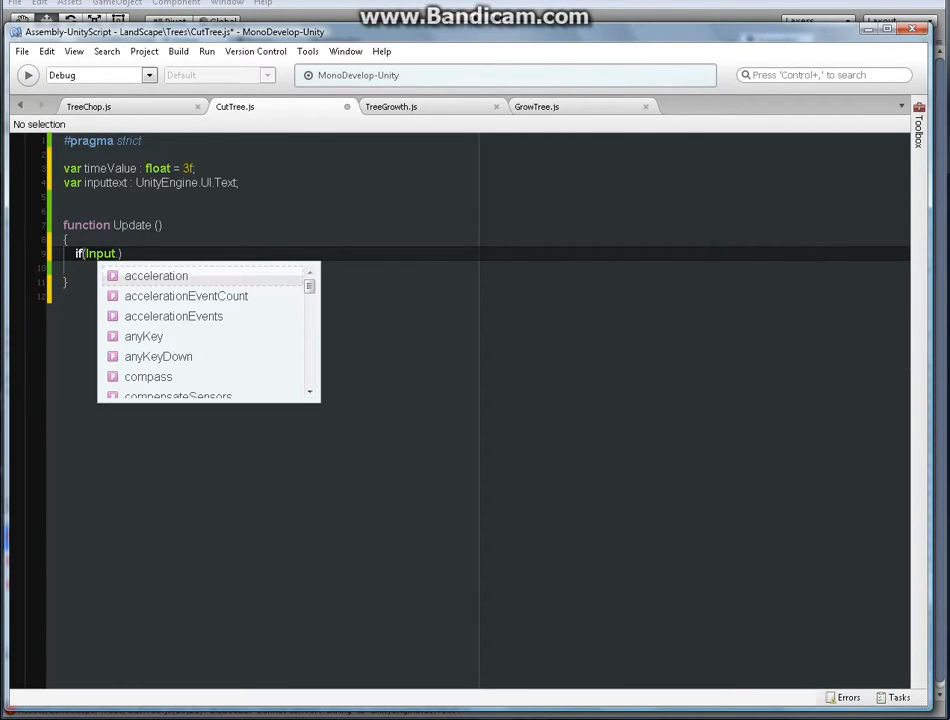
pyautogui.write('.K')
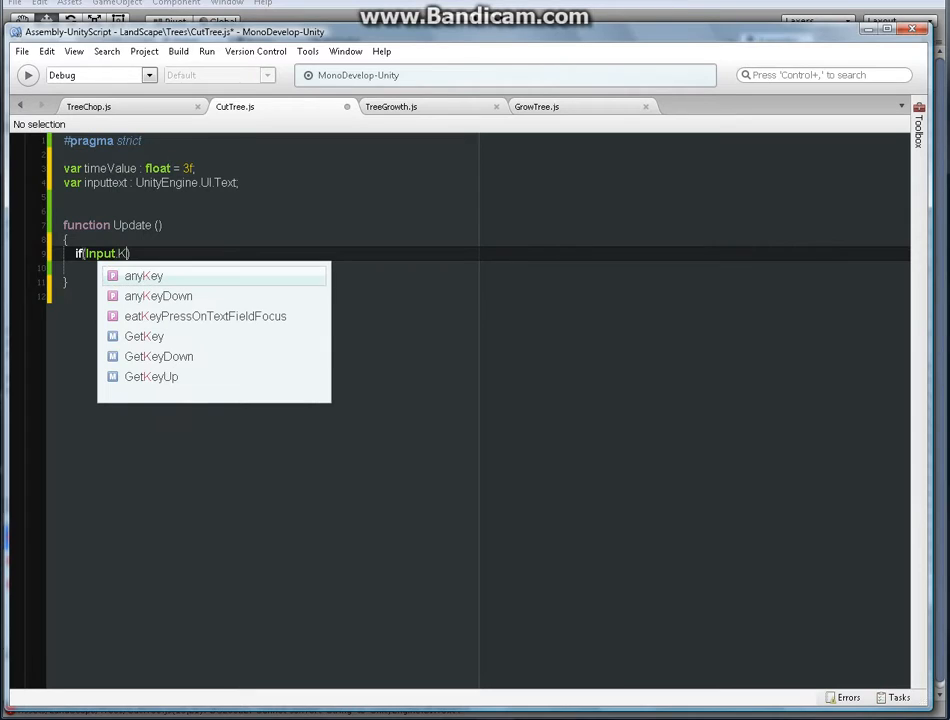
pyautogui.write('G')
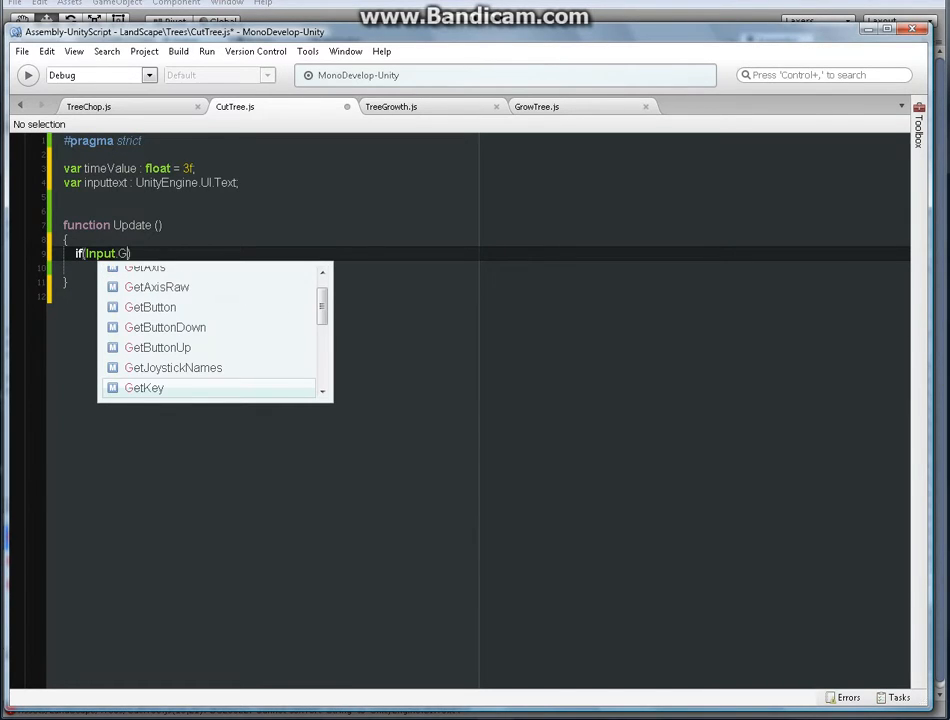
pyautogui.write('etKe')
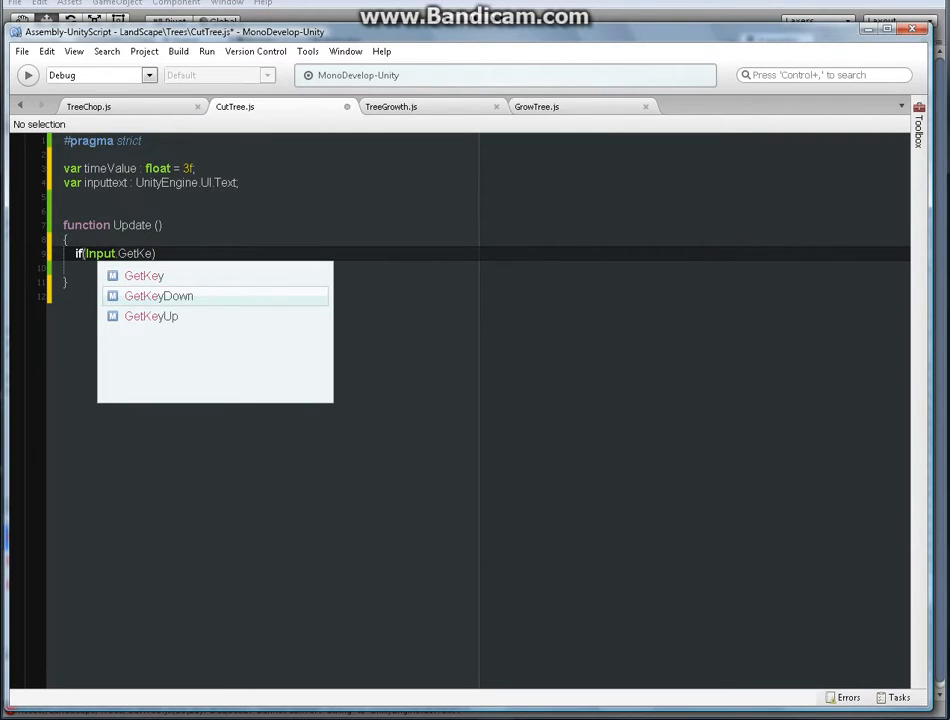
pyautogui.click(158, 296)
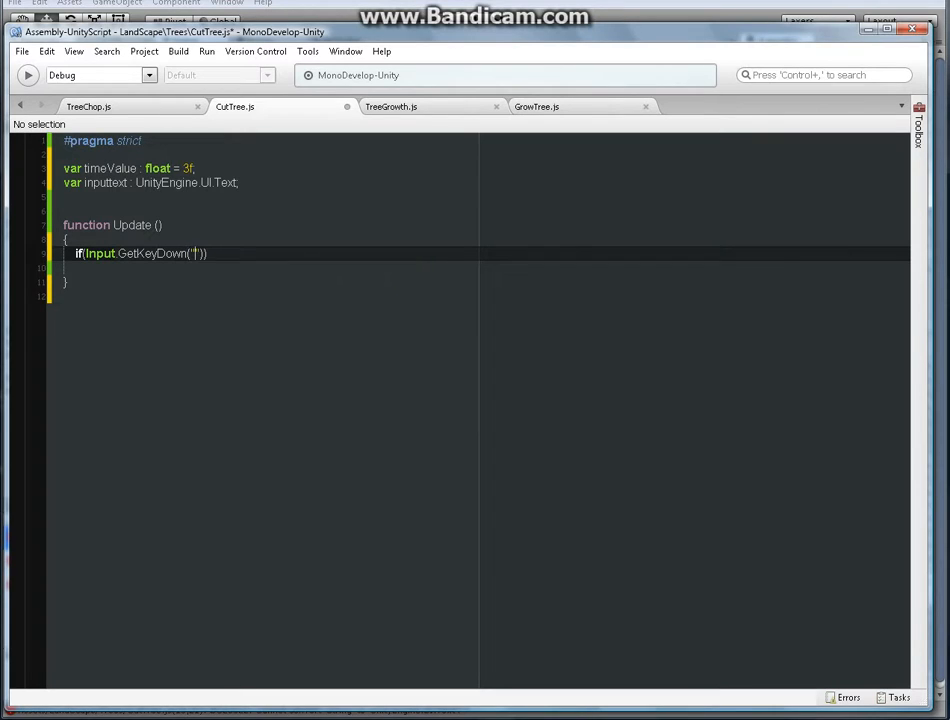
pyautogui.write('q')
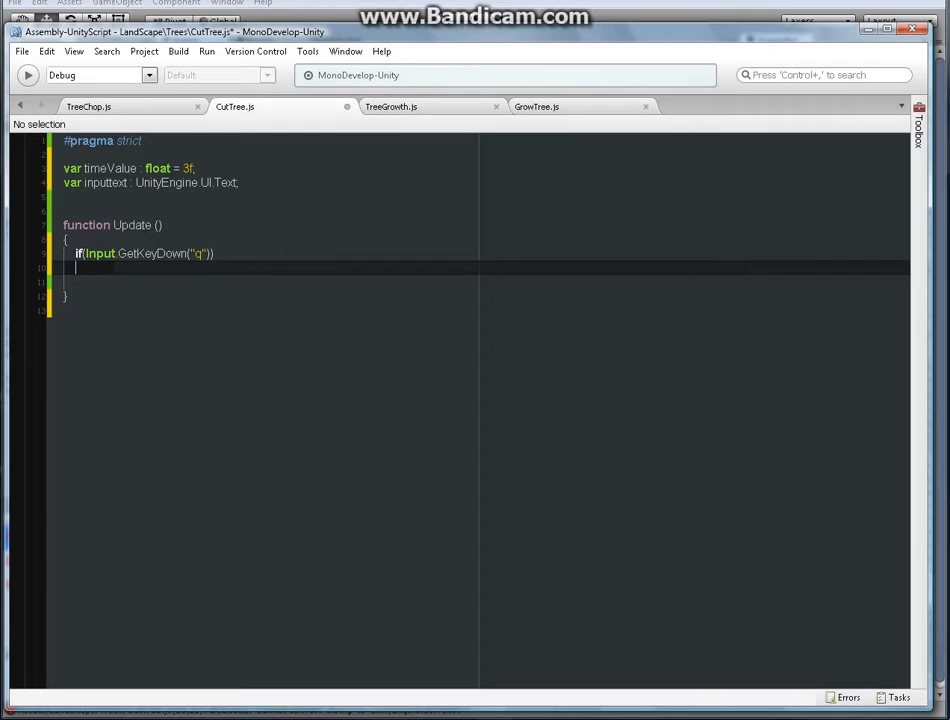
pyautogui.write('{')
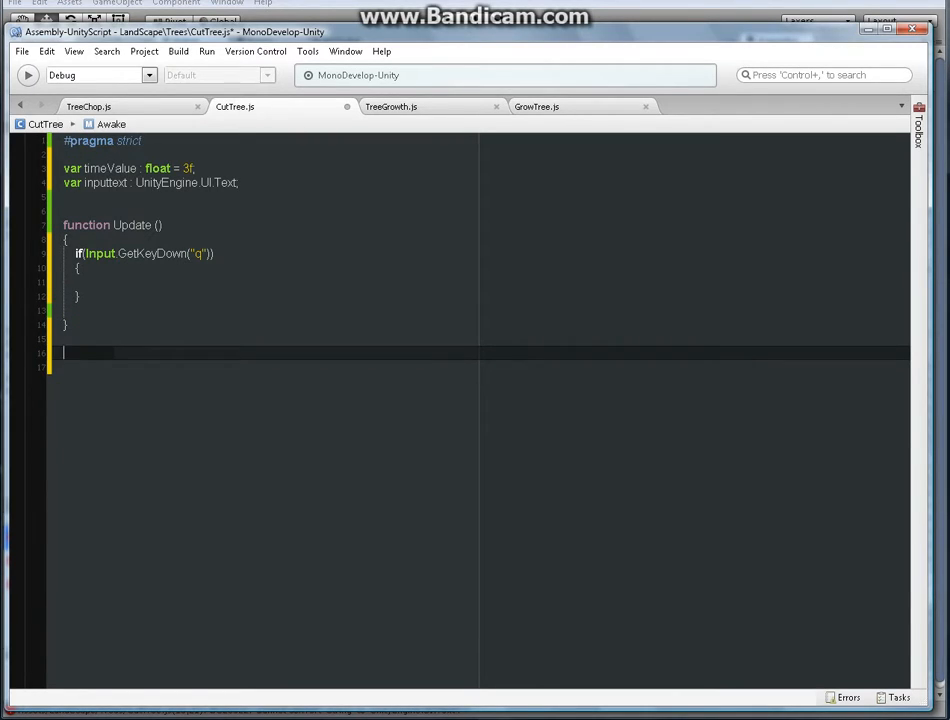
# Write function OnTriggerEnter(col : Collider) with an opening brace below Update
pyautogui.write('Fu')
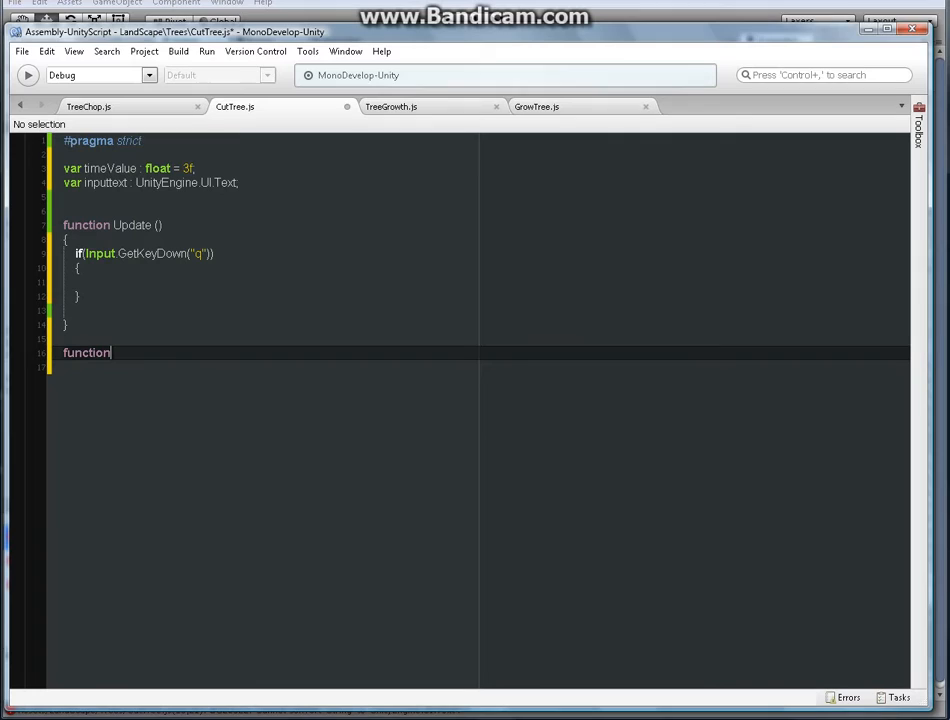
pyautogui.write('OnTr')
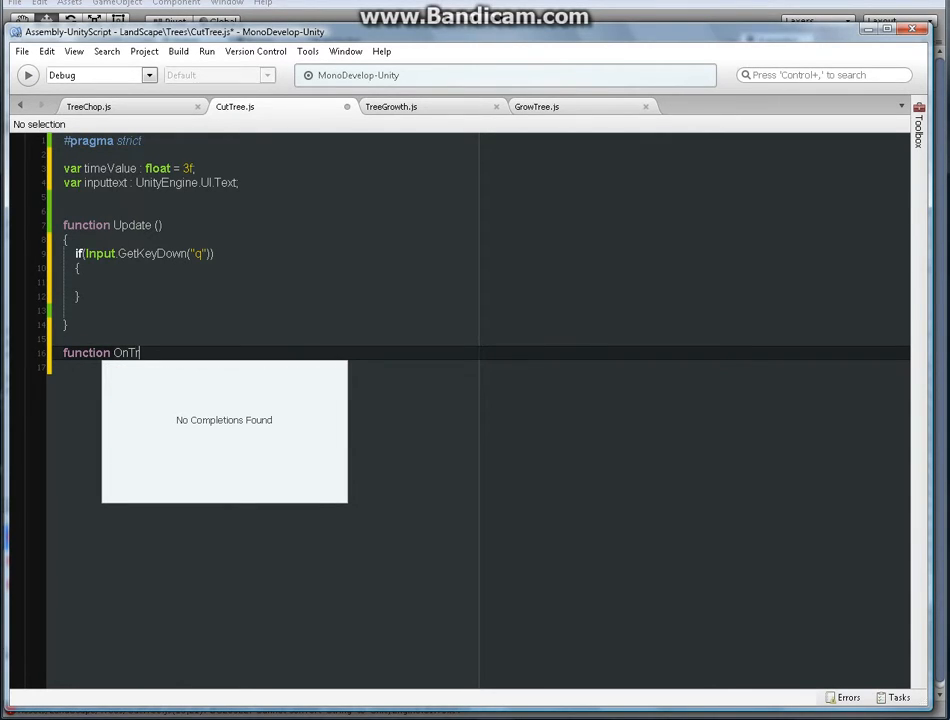
pyautogui.write('gge')
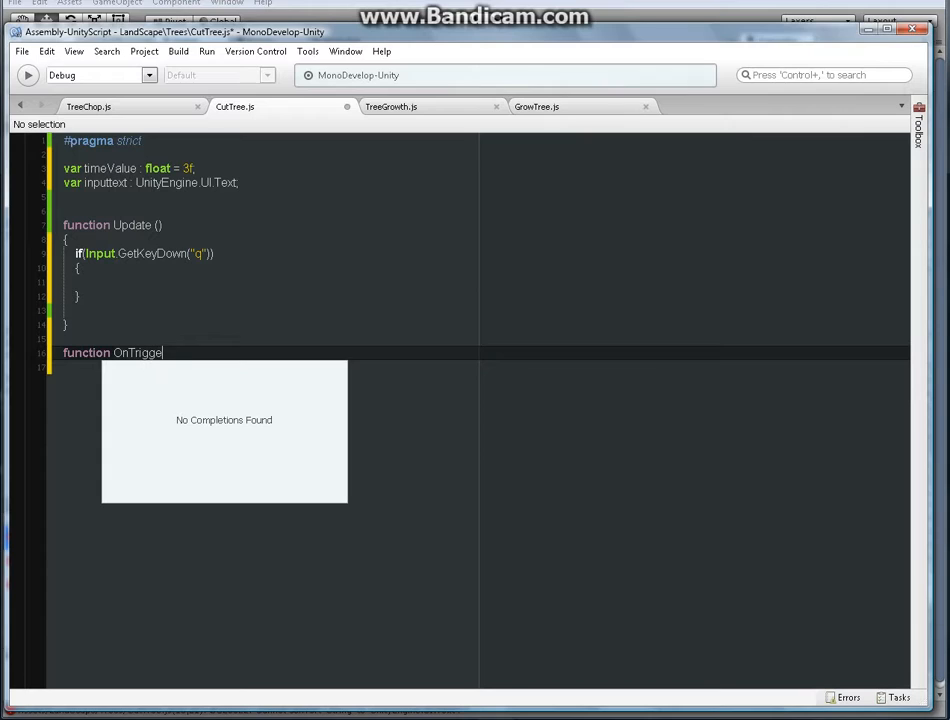
pyautogui.write('E')
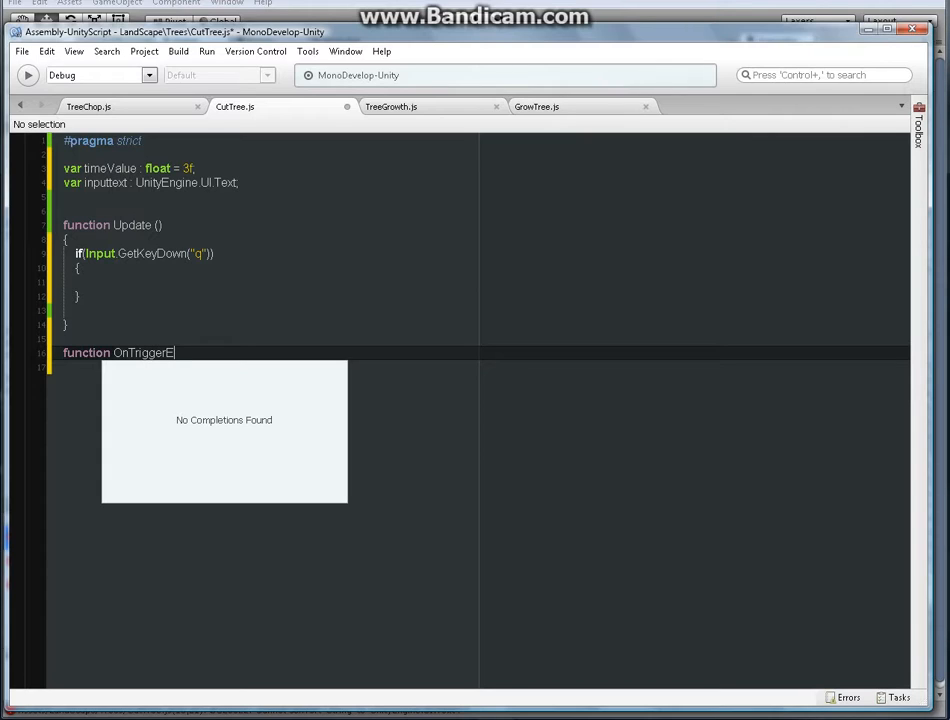
pyautogui.write('nter')
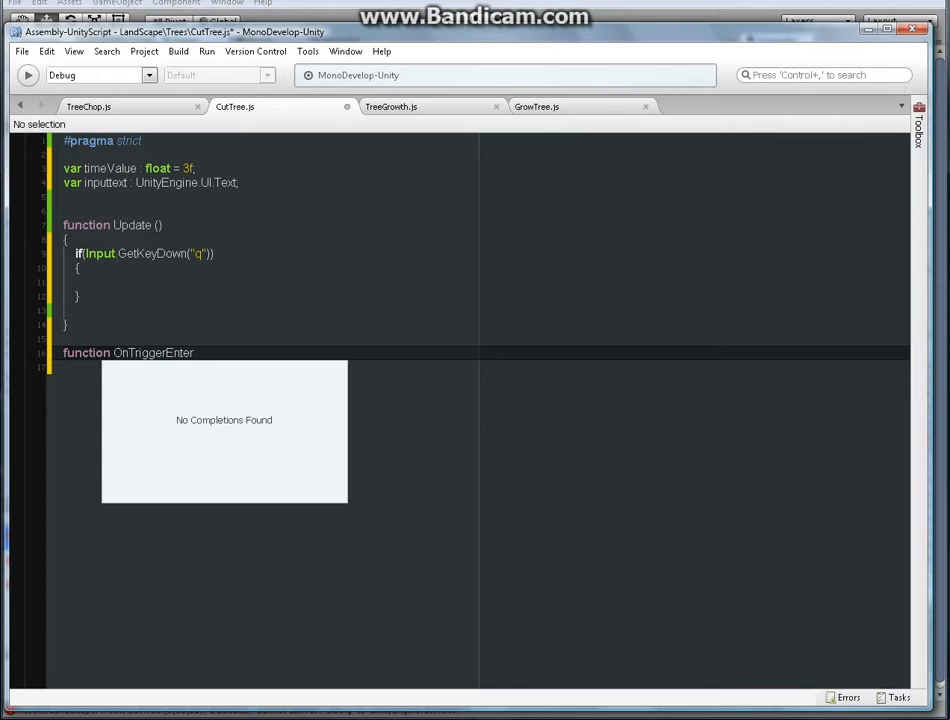
pyautogui.write('()')
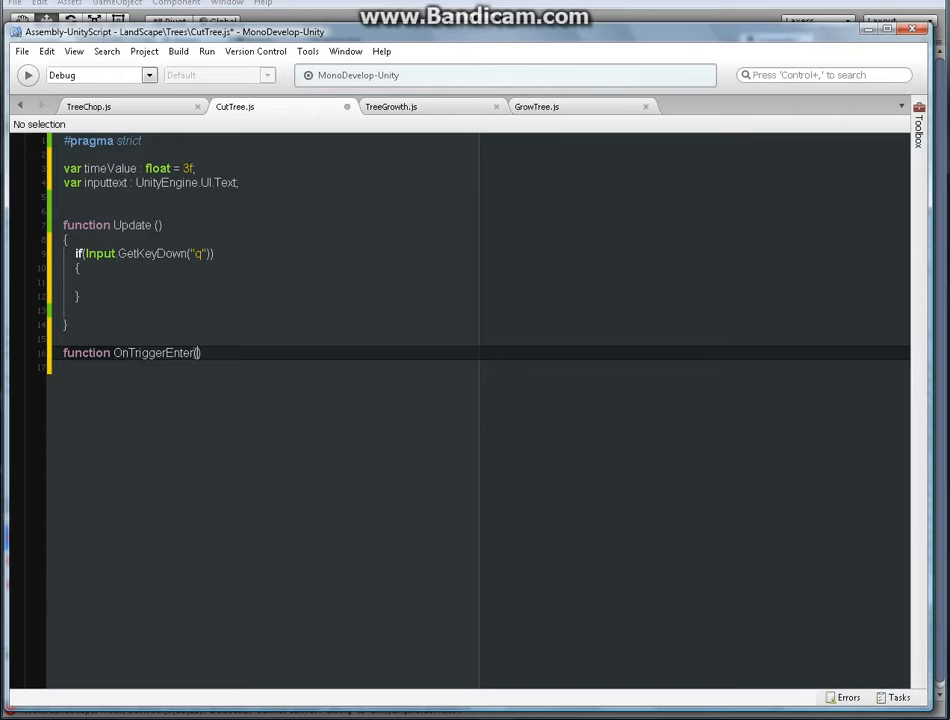
pyautogui.write('col')
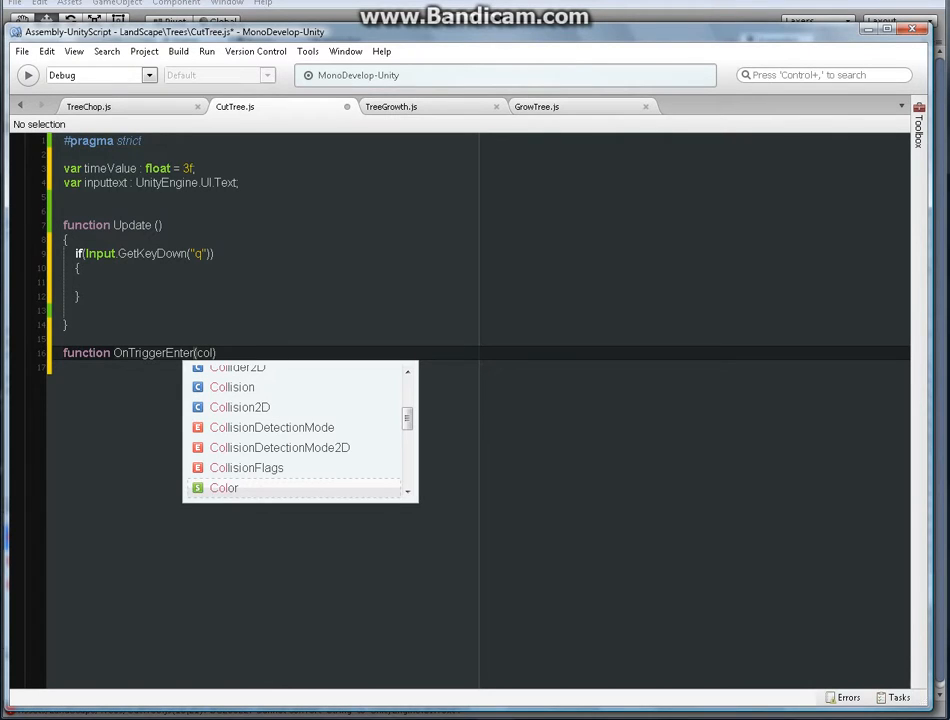
pyautogui.write('C')
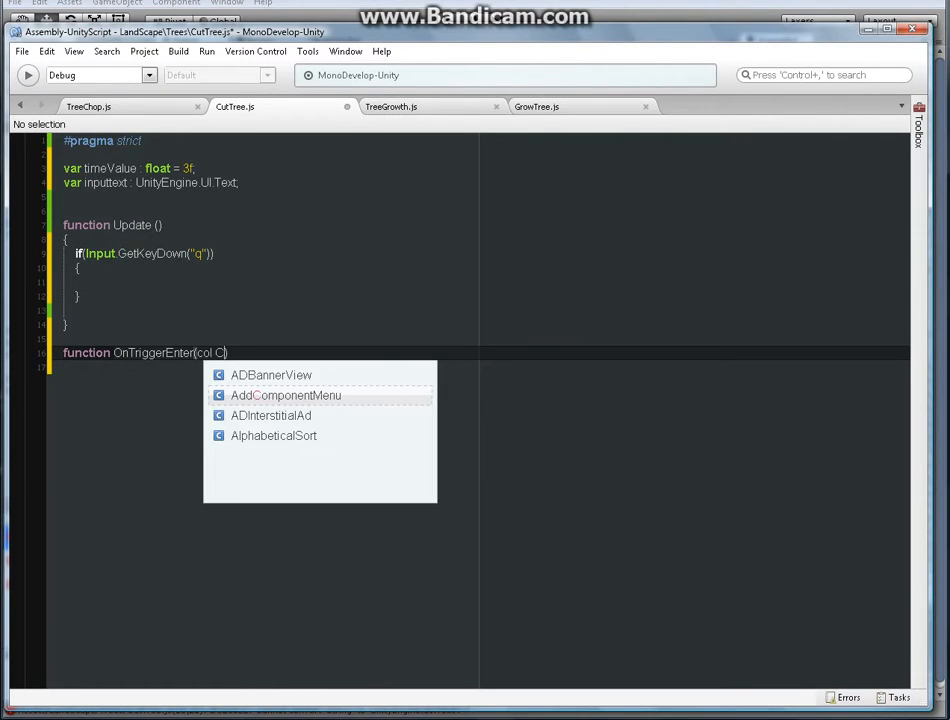
pyautogui.write('ollider')
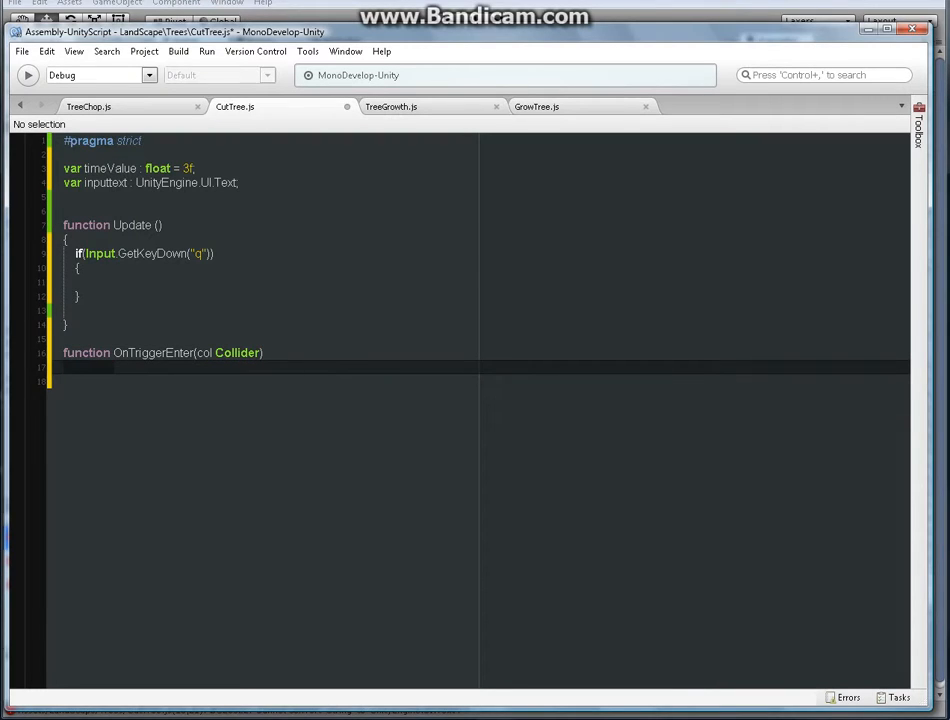
pyautogui.write('{')
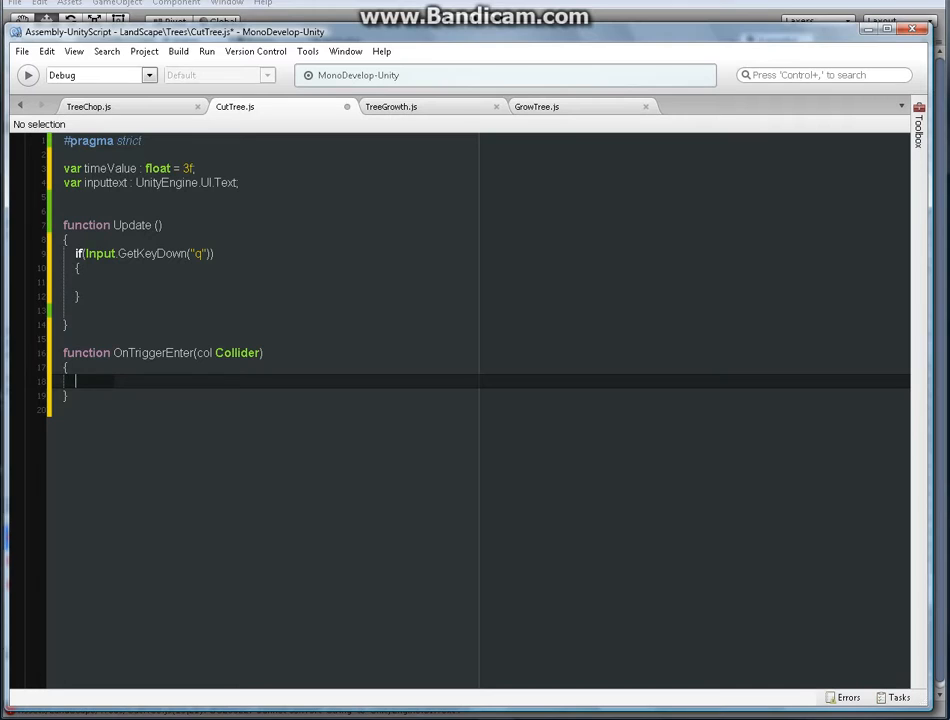
# Write if(col.gameObject.tag == "Player") inside OnTriggerEnter, capitalising the P
pyautogui.write('if(')
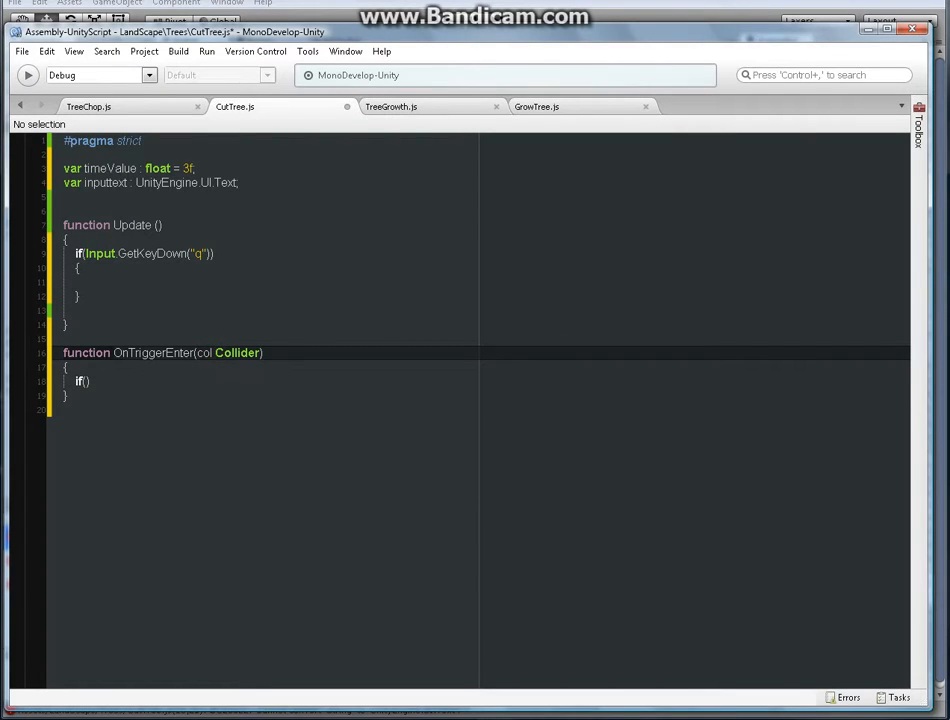
pyautogui.write(':')
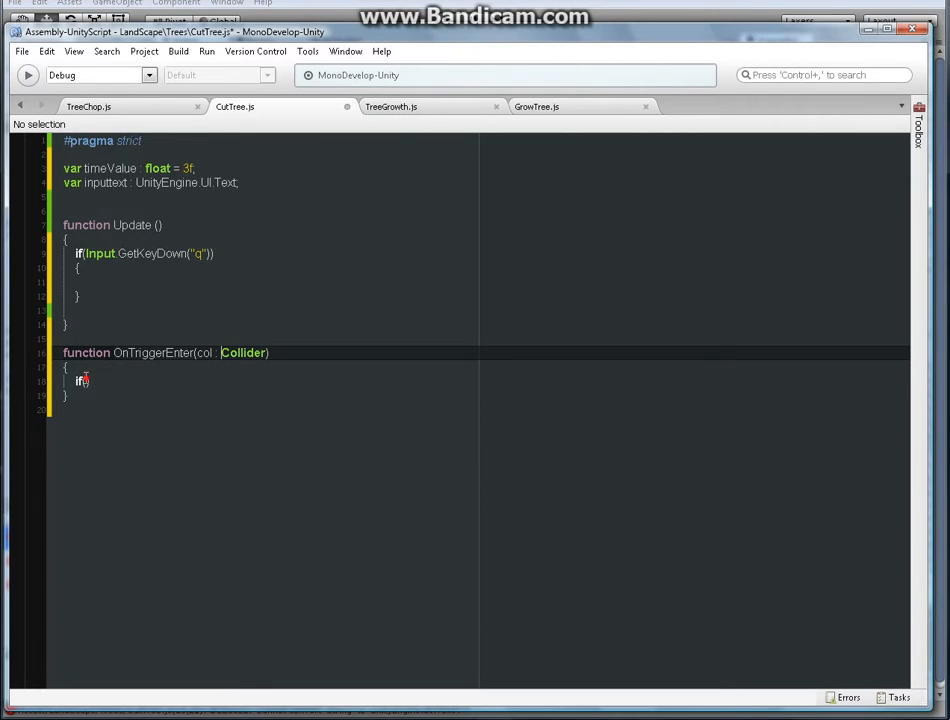
pyautogui.write('col')
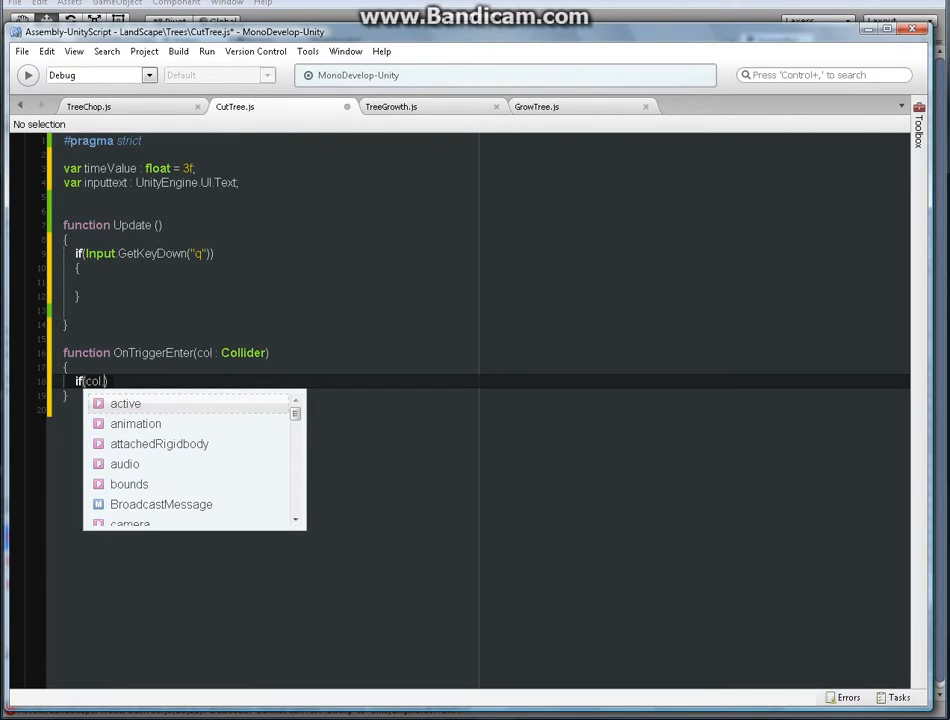
pyautogui.write('.gameObject')
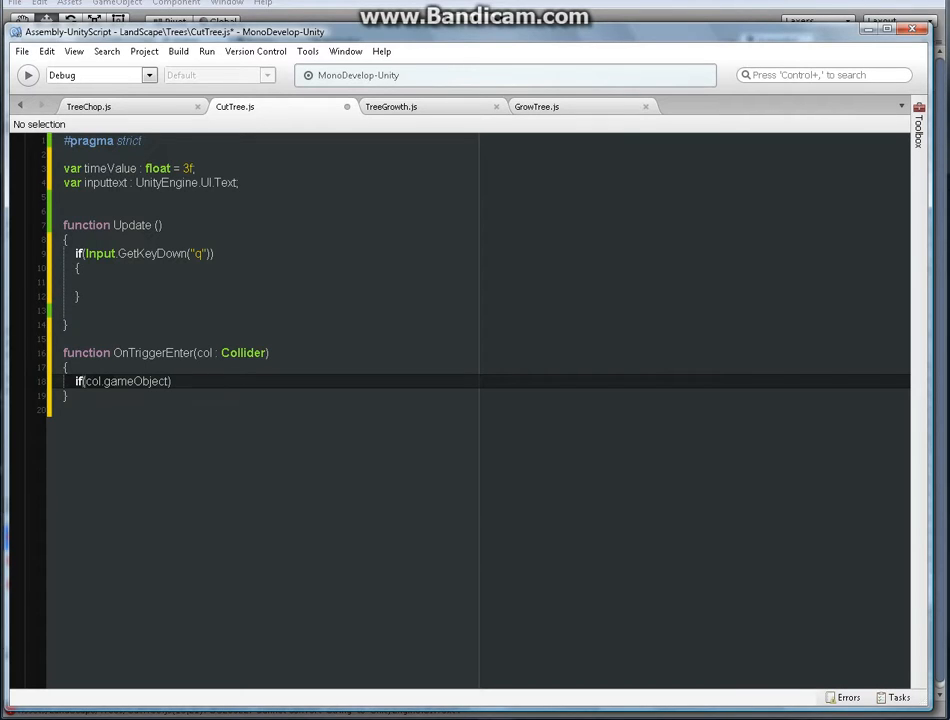
pyautogui.write('.ta')
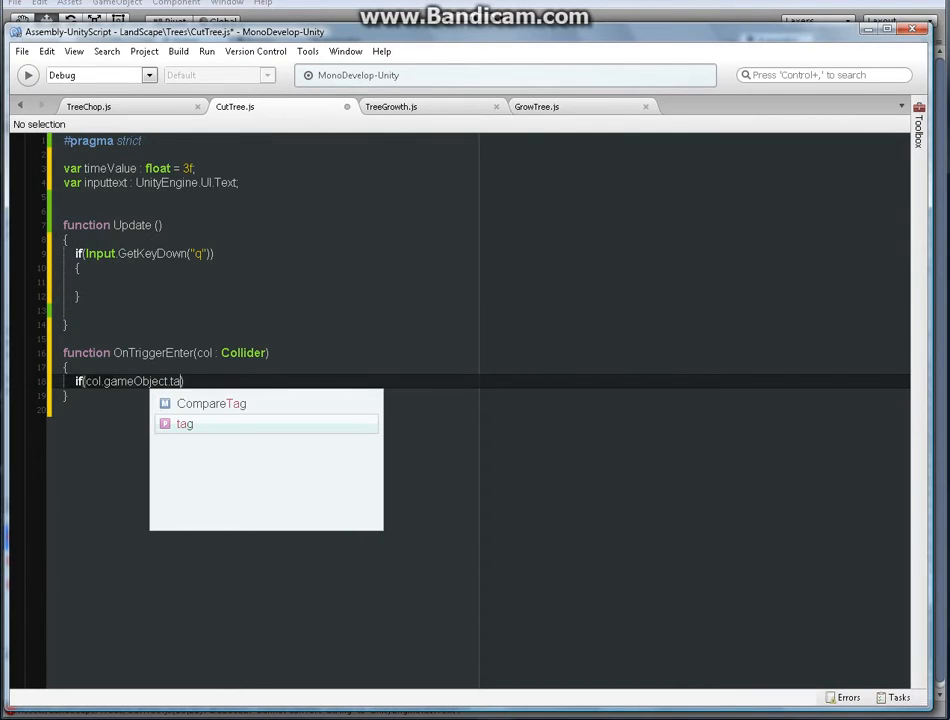
pyautogui.write('g')
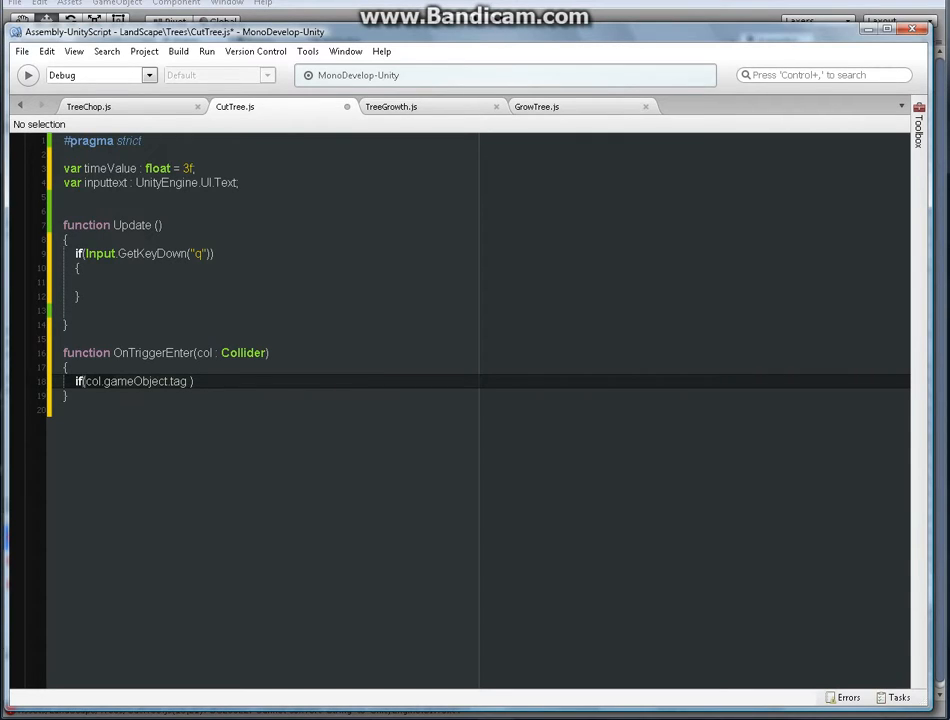
pyautogui.write('==')
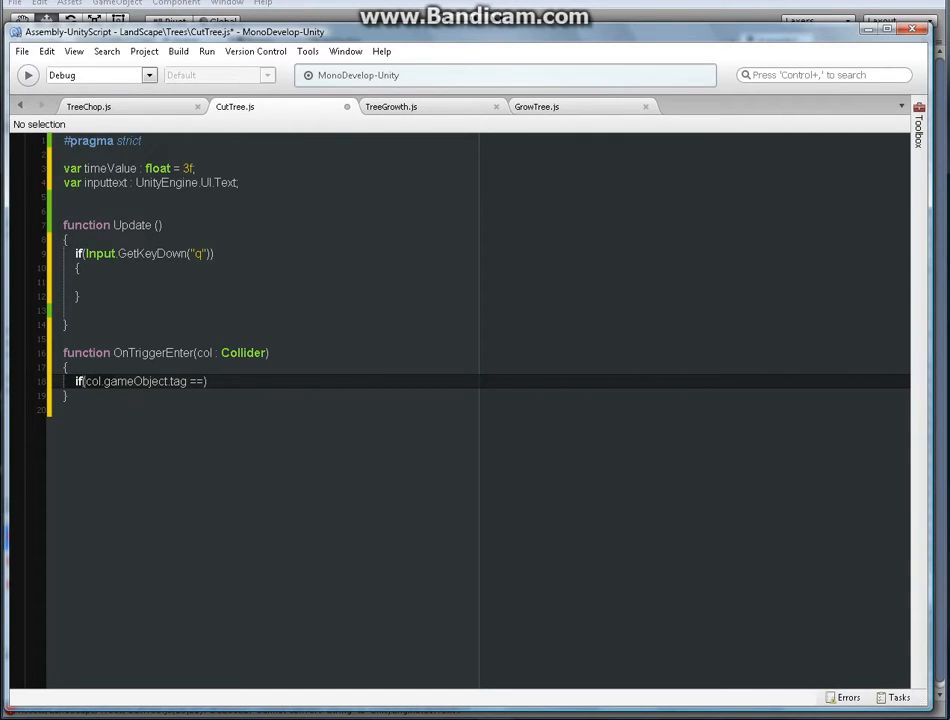
pyautogui.write('"')
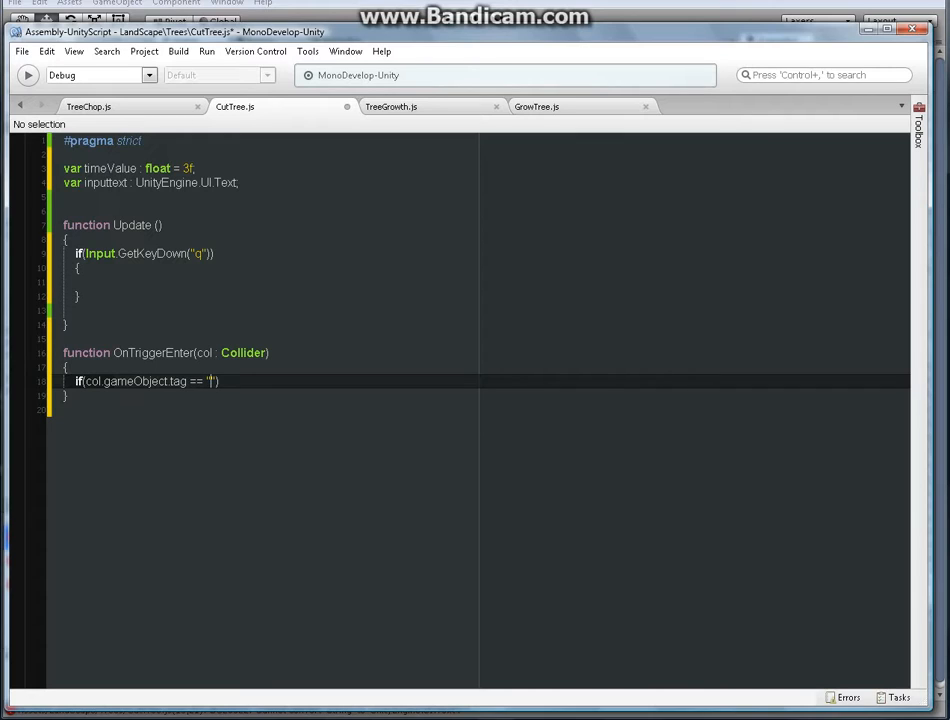
pyautogui.write('player')
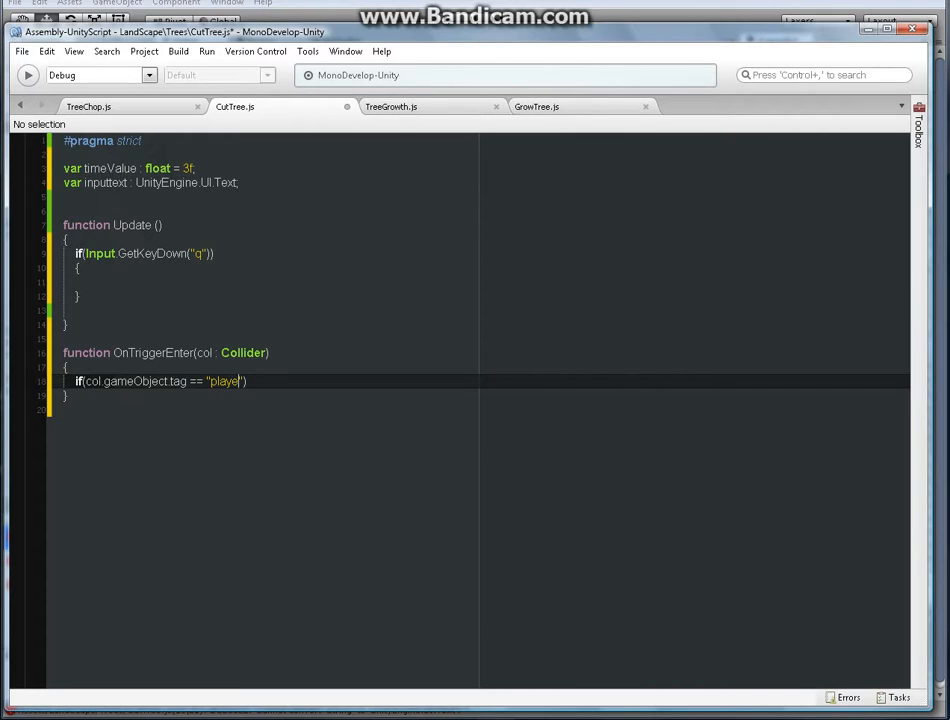
pyautogui.write('"')
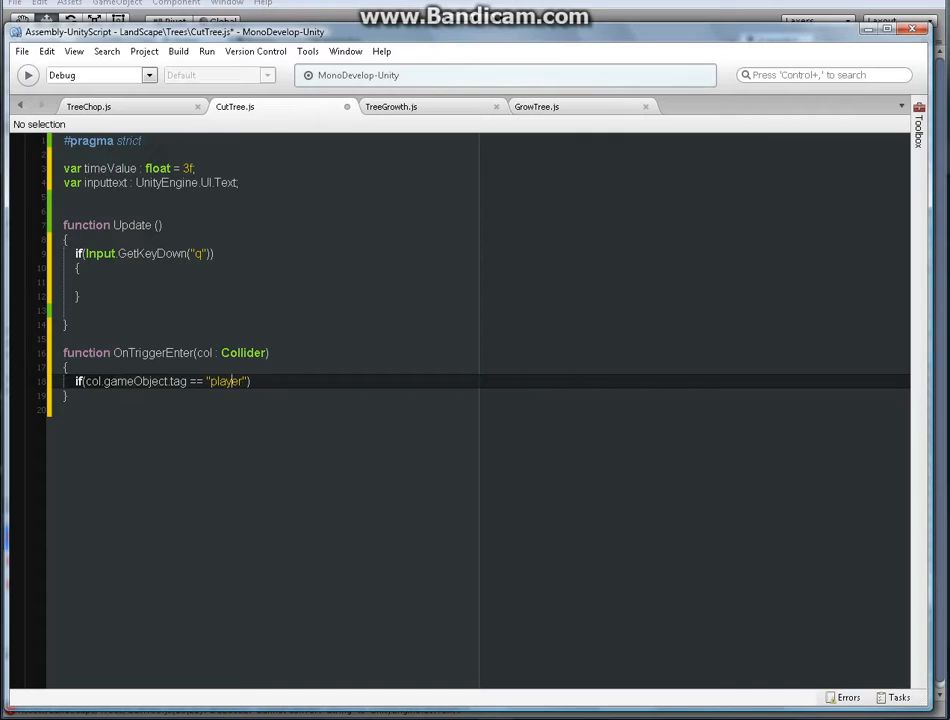
pyautogui.write('P')
pyautogui.write('{')
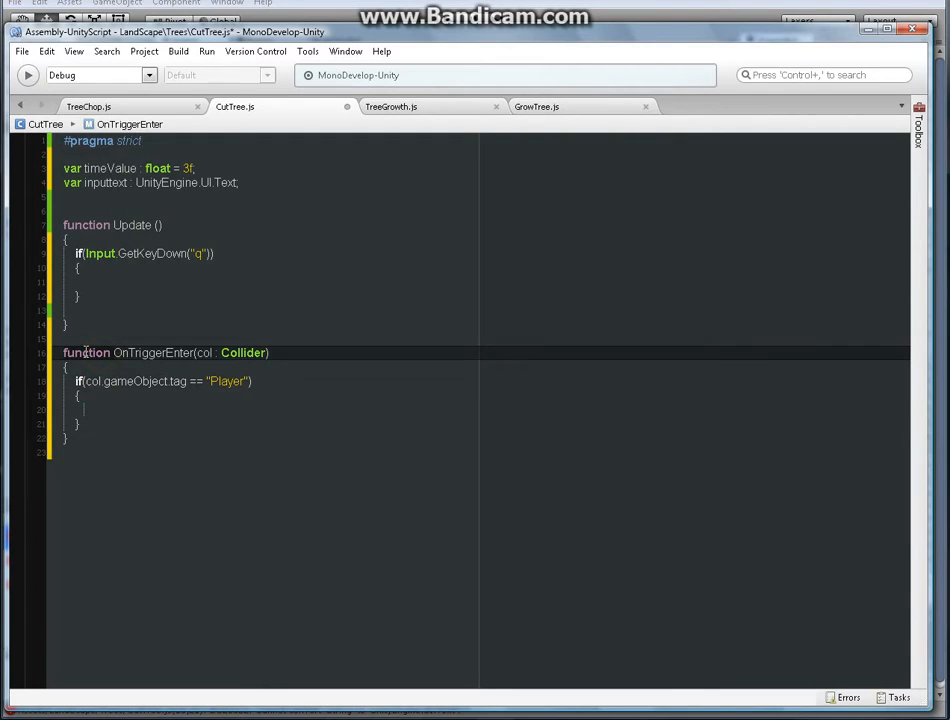
pyautogui.moveTo(114, 352)
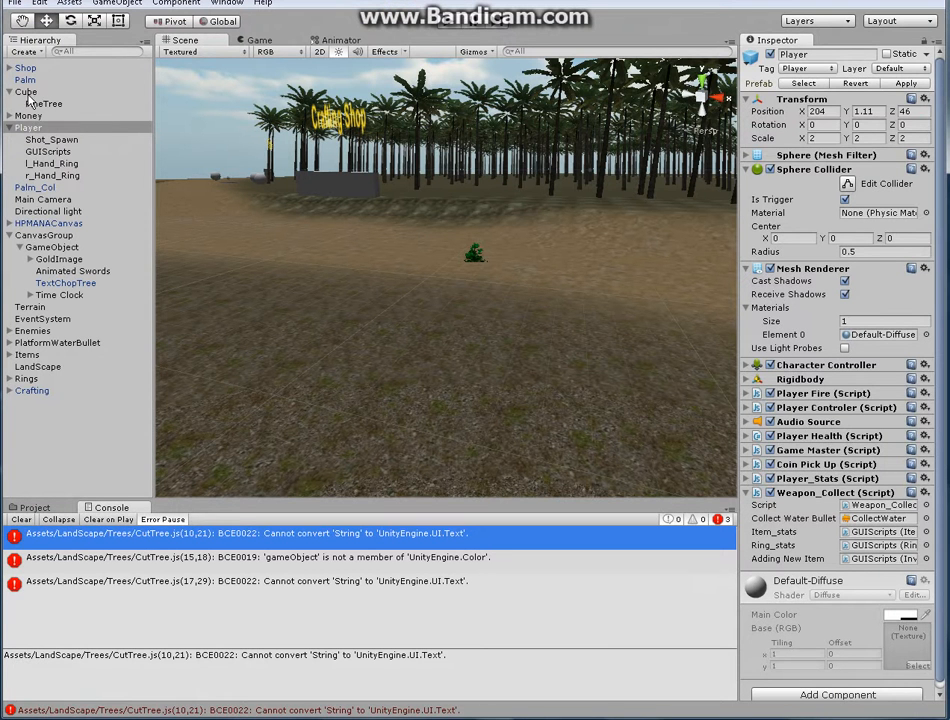
pyautogui.click(24, 92)
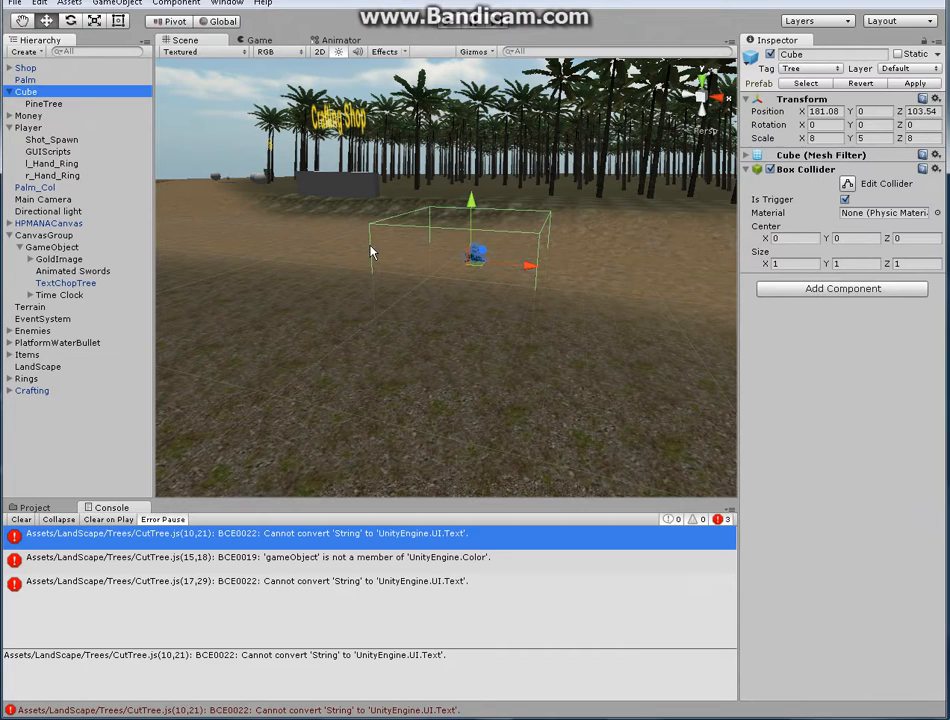
pyautogui.moveTo(398, 230)
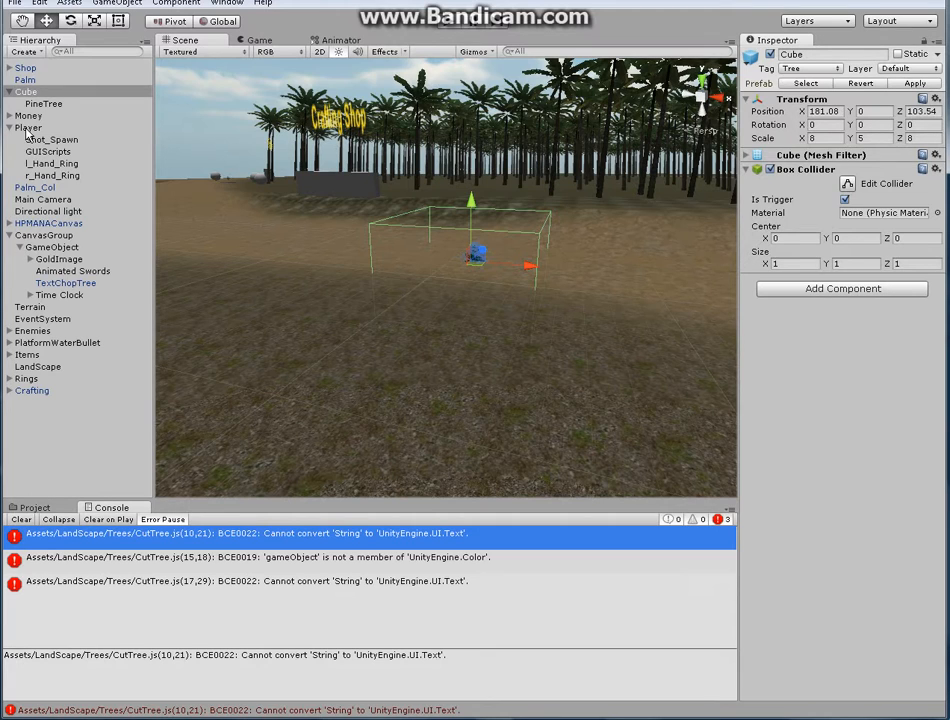
pyautogui.click(28, 132)
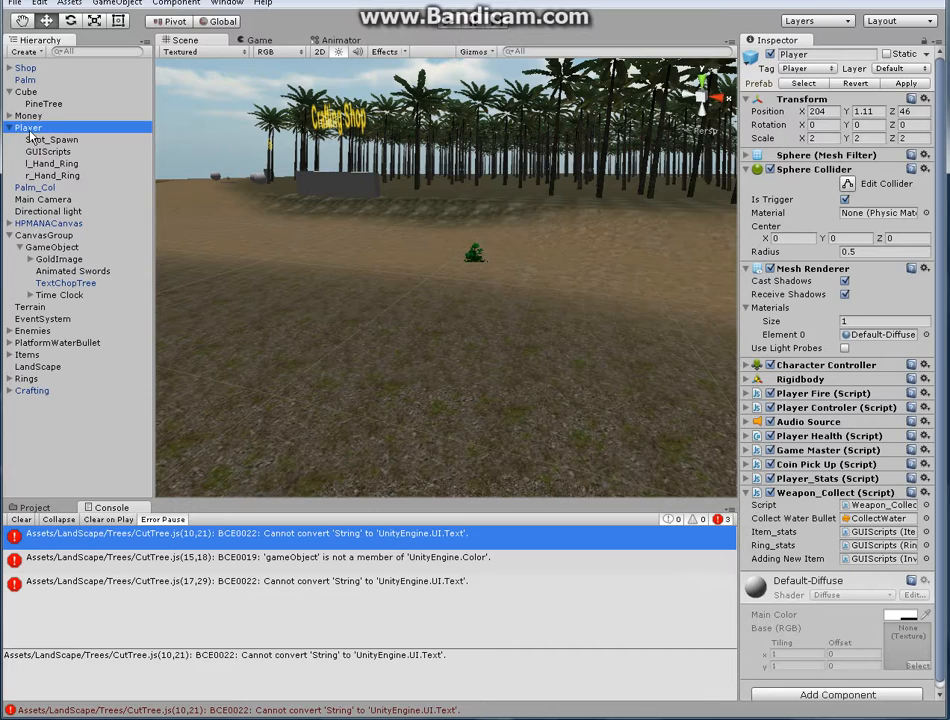
pyautogui.moveTo(768, 72)
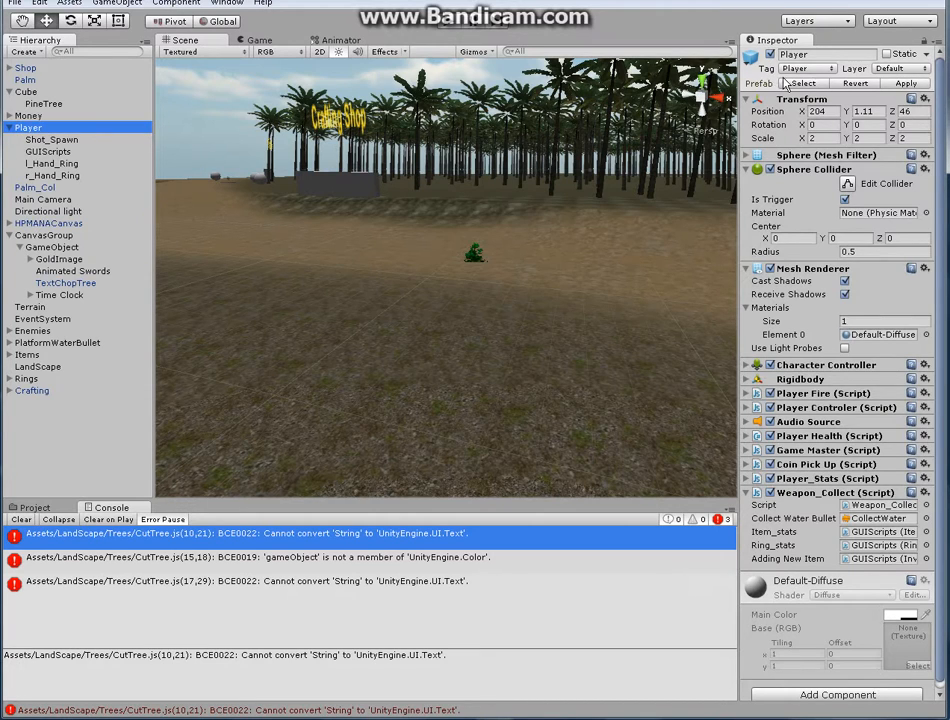
pyautogui.click(804, 68)
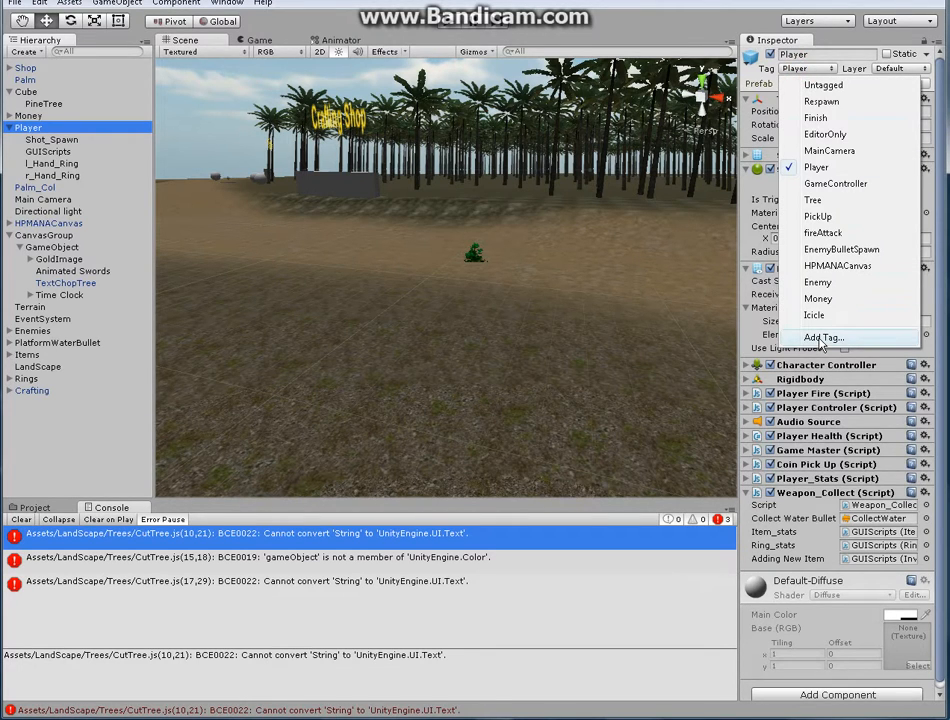
pyautogui.click(808, 336)
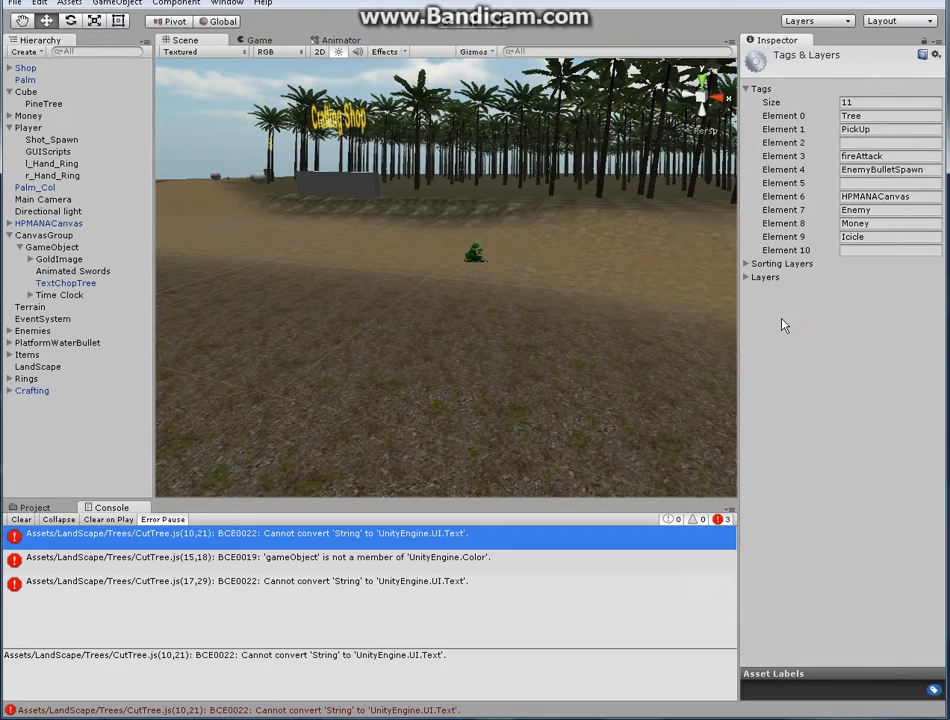
pyautogui.moveTo(840, 284)
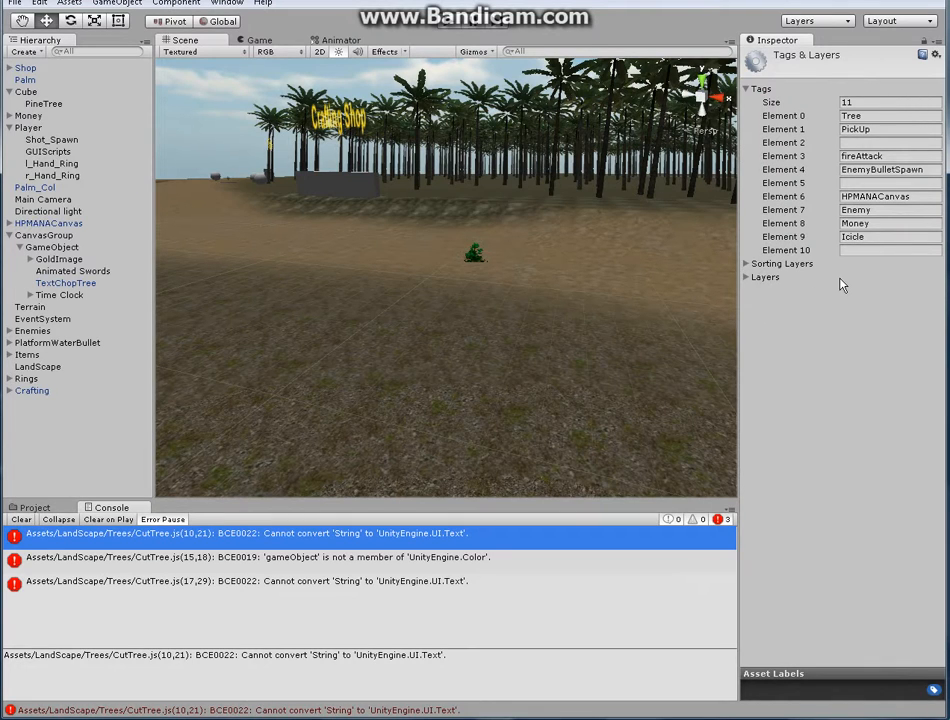
pyautogui.click(888, 250)
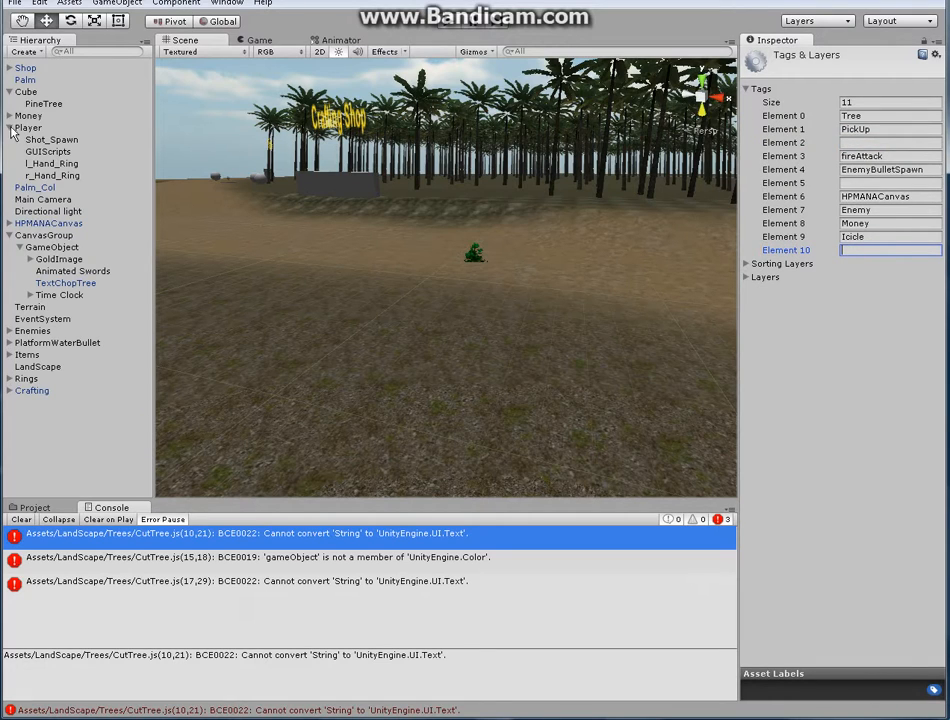
pyautogui.click(28, 128)
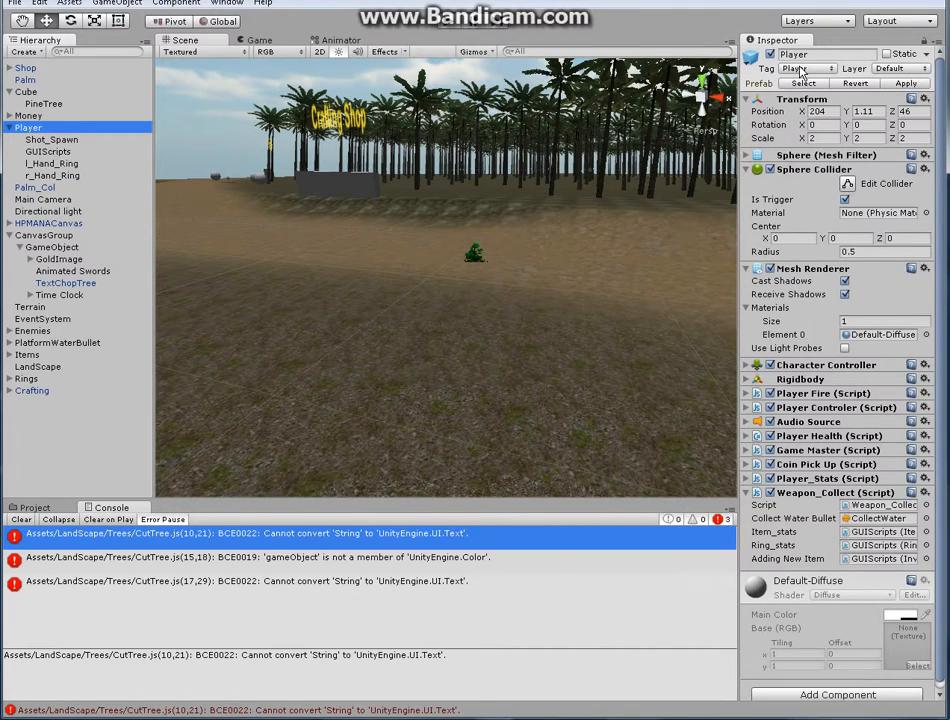
pyautogui.click(804, 68)
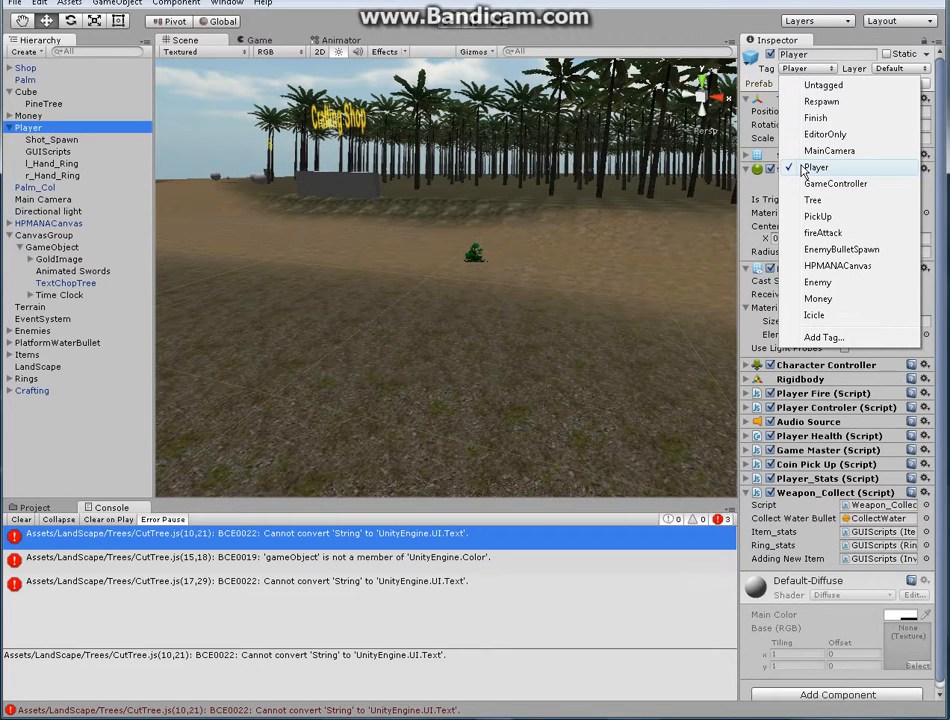
pyautogui.click(816, 168)
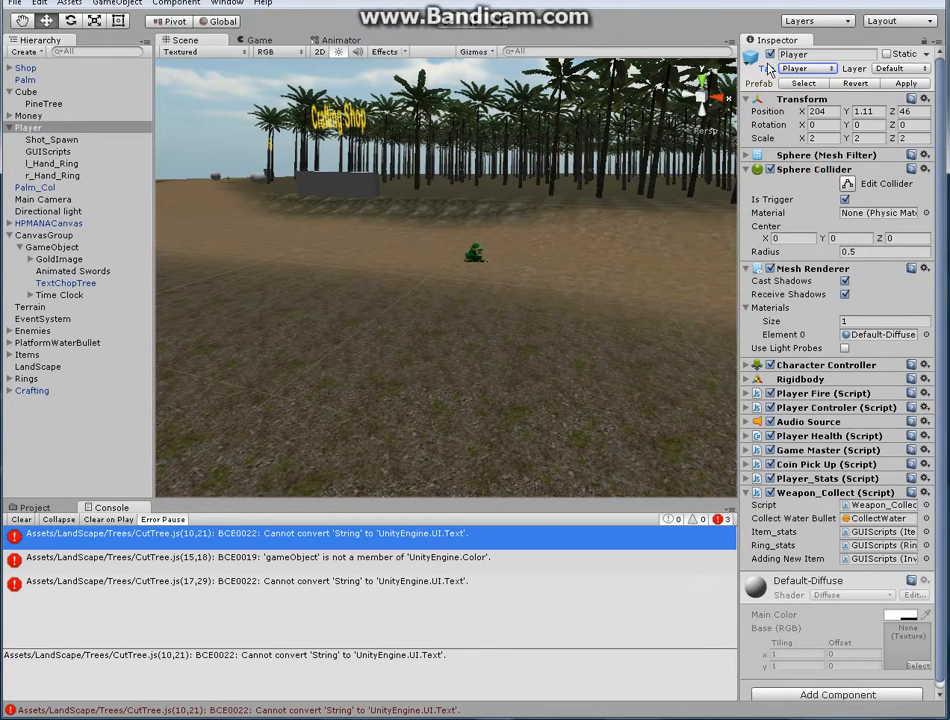
pyautogui.moveTo(60, 152)
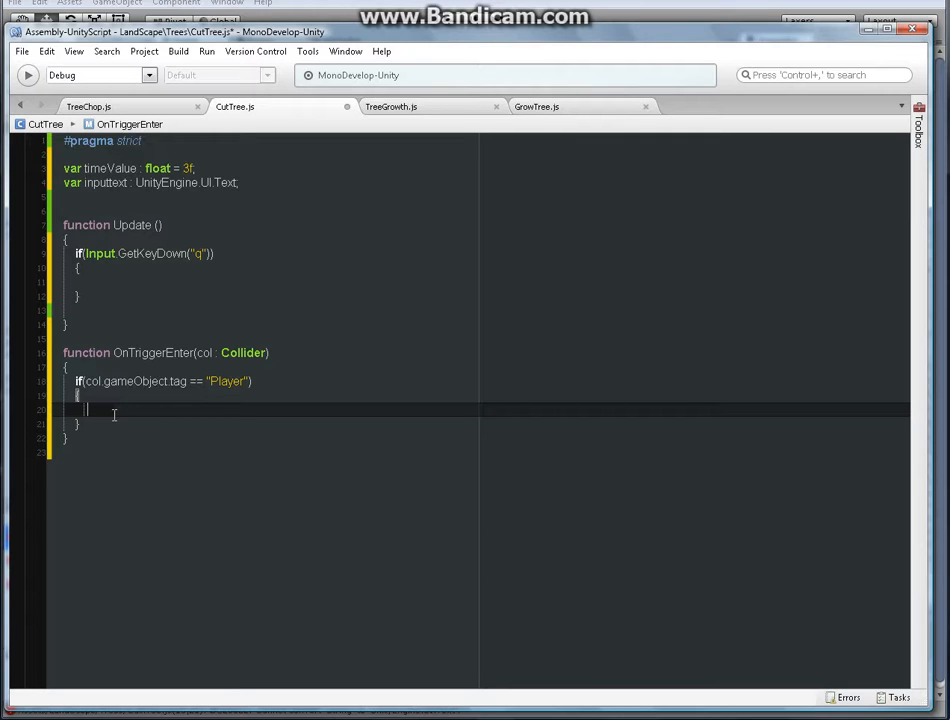
# Rename the Text variable to inpuText and start writing inpuText inside the Player block
pyautogui.write('in')
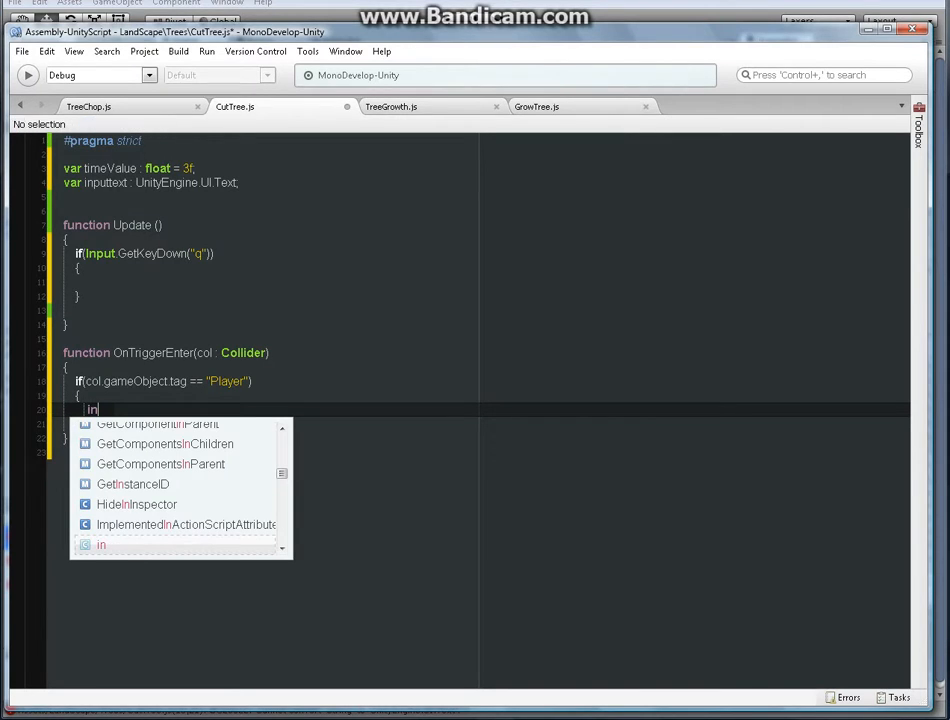
pyautogui.write('pu')
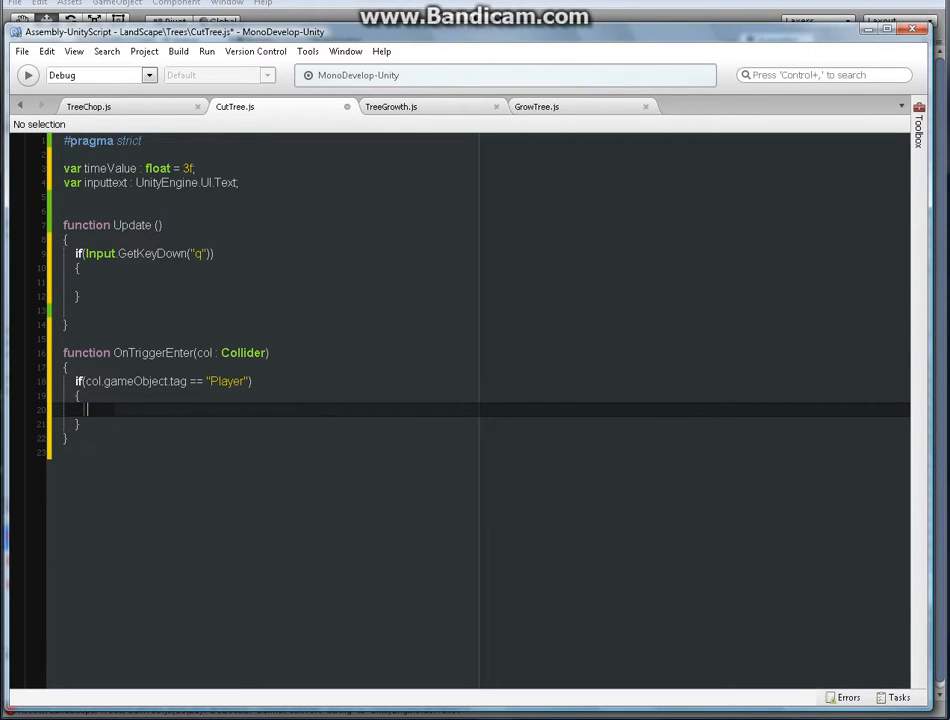
pyautogui.click(108, 184)
pyautogui.write('T')
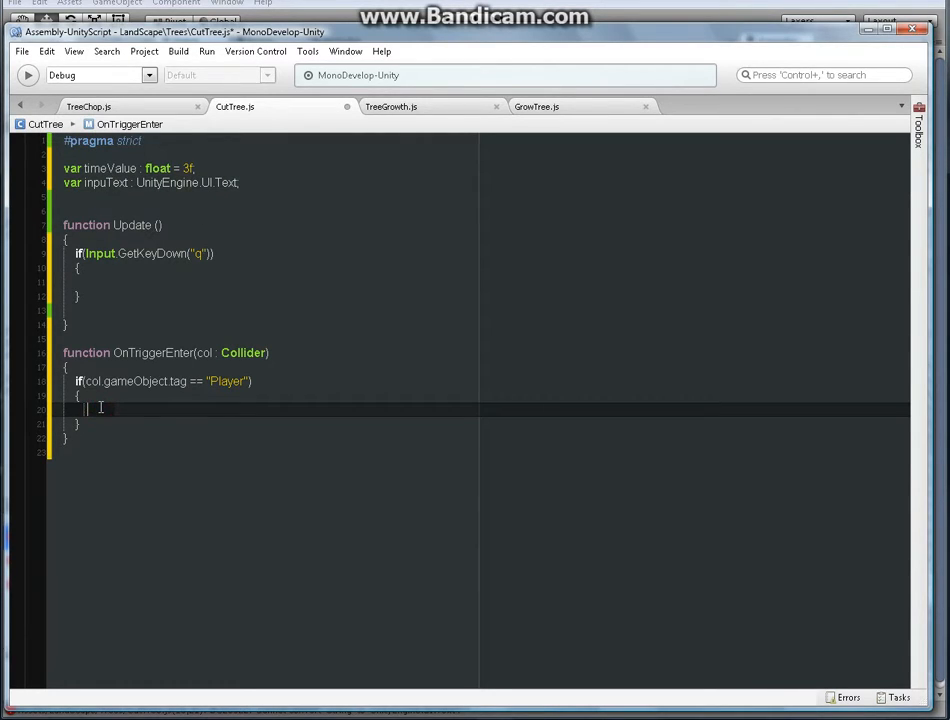
pyautogui.write('inpuText')
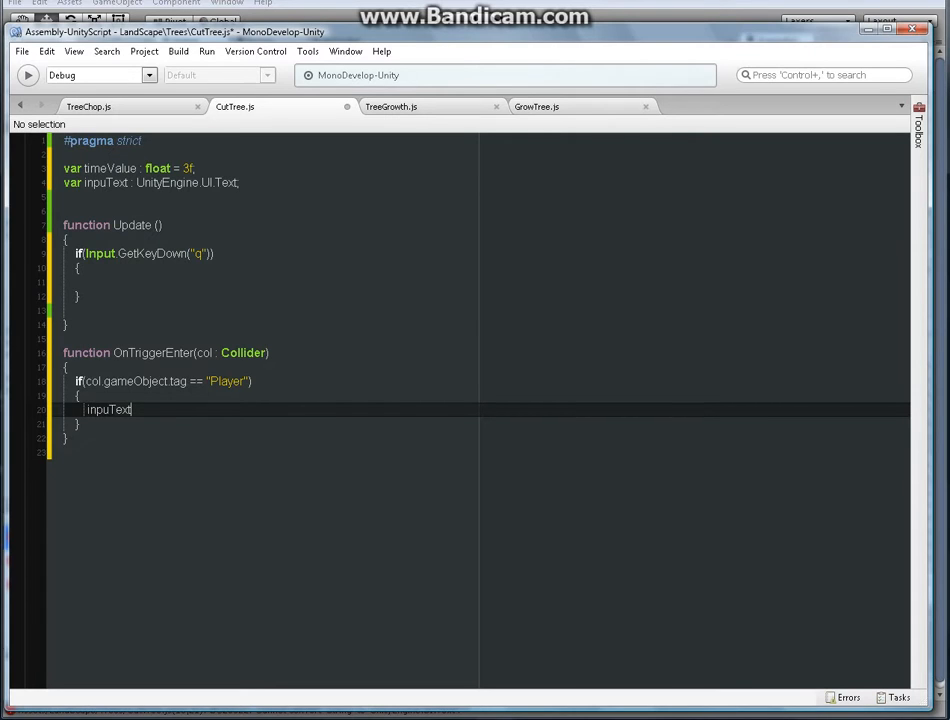
# Set inpuText.text = "Press Q Button to Cut This Tree" inside the Player block
pyautogui.write('.text')
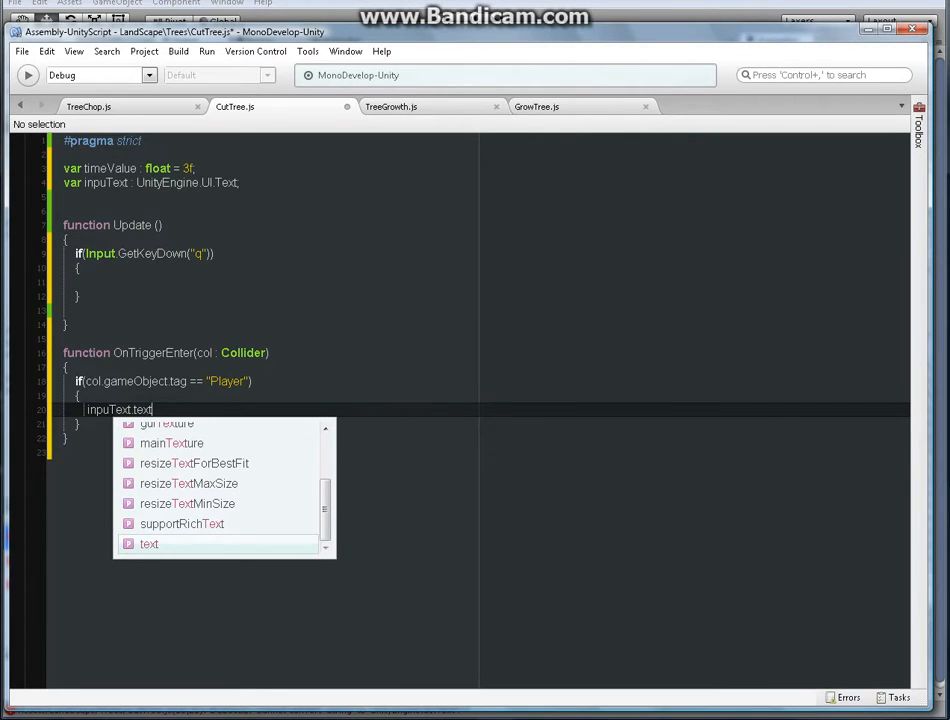
pyautogui.write('=')
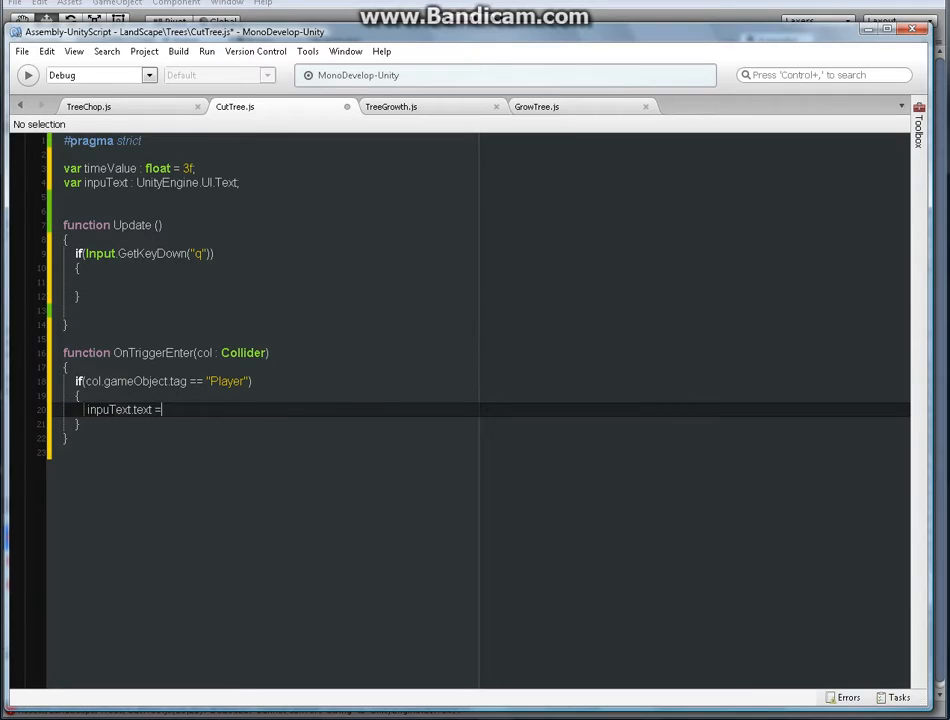
pyautogui.write('""')
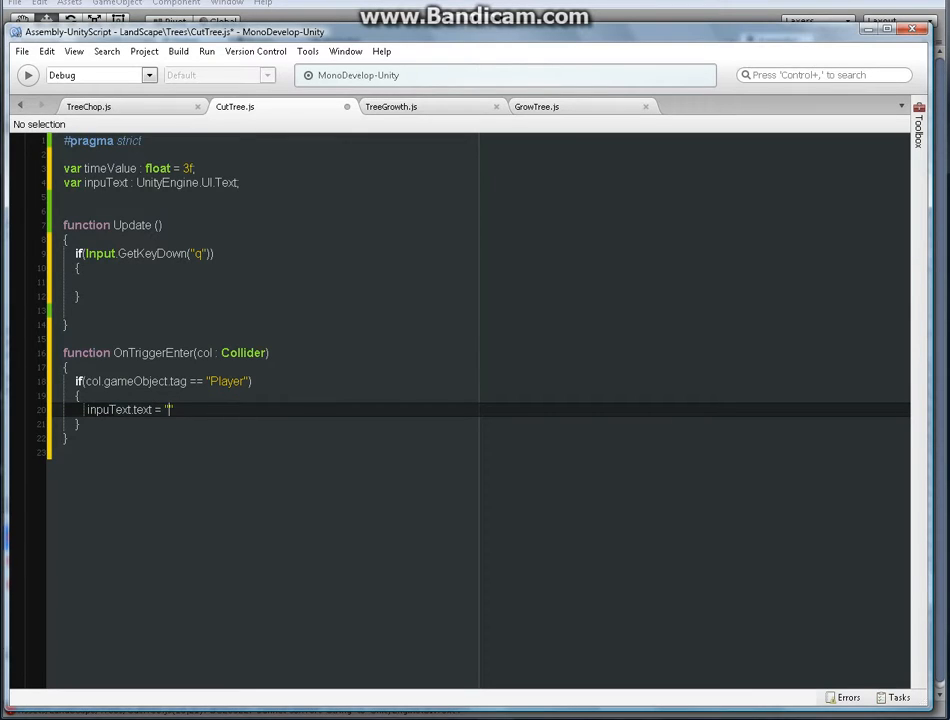
pyautogui.write('P')
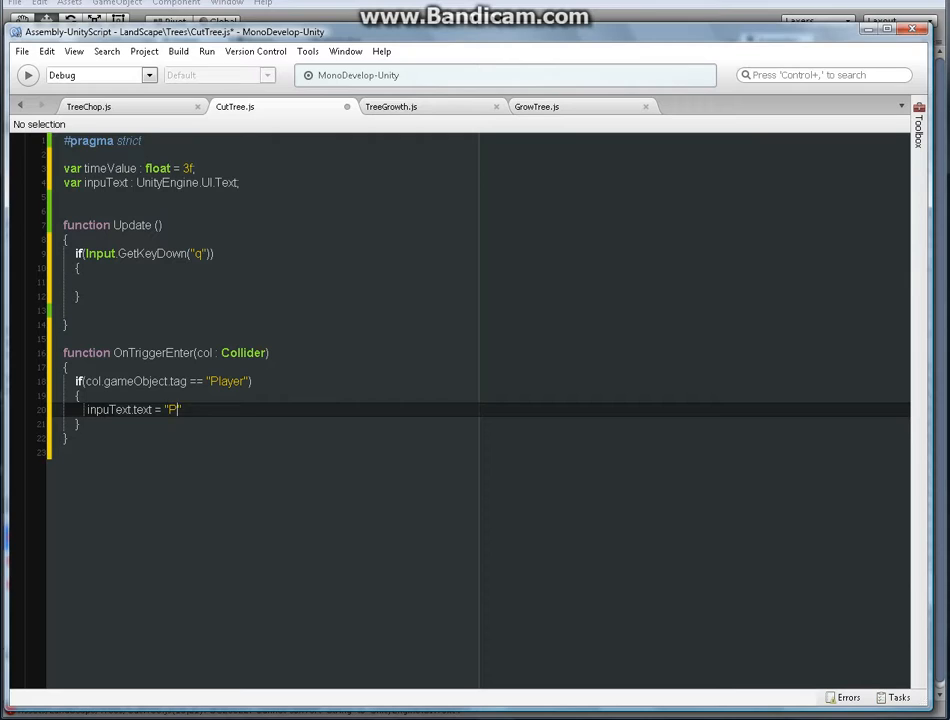
pyautogui.write('ress')
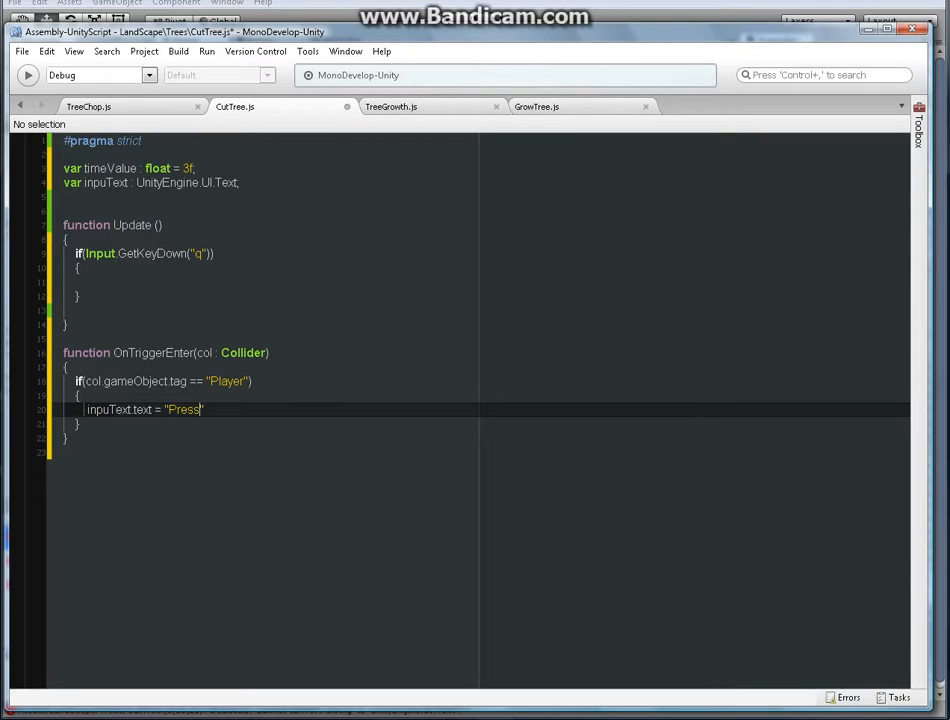
pyautogui.write('Q')
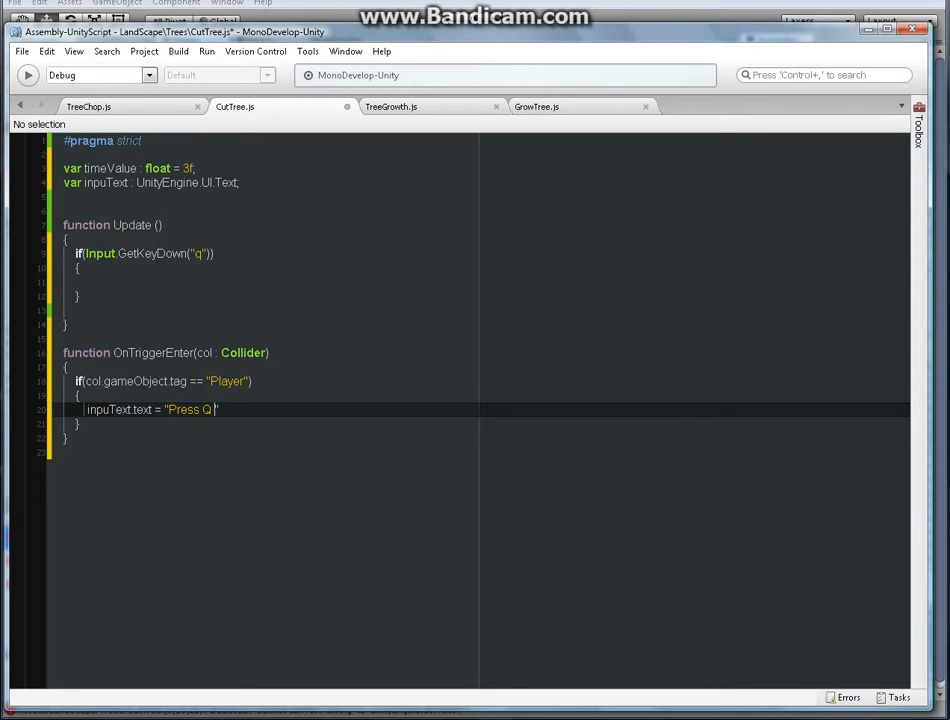
pyautogui.write('Button to')
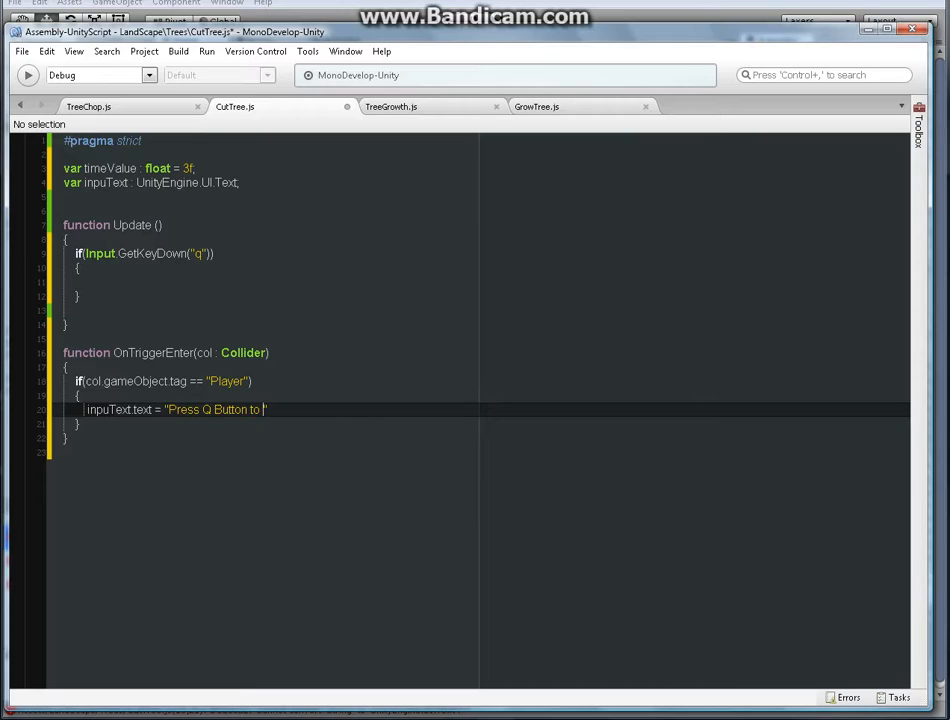
pyautogui.write('Cut')
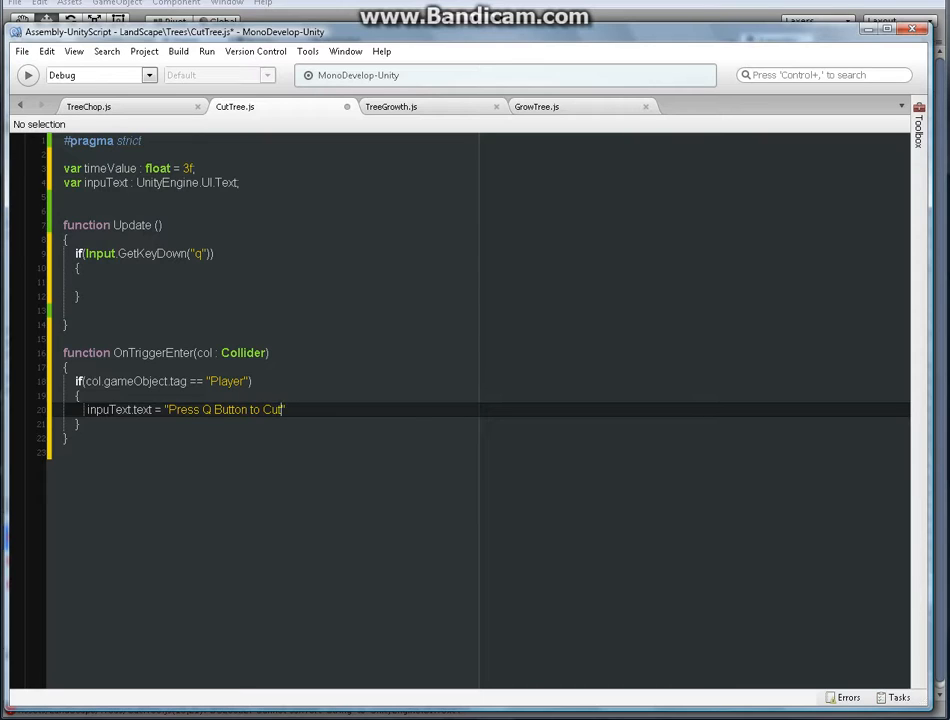
pyautogui.write('This')
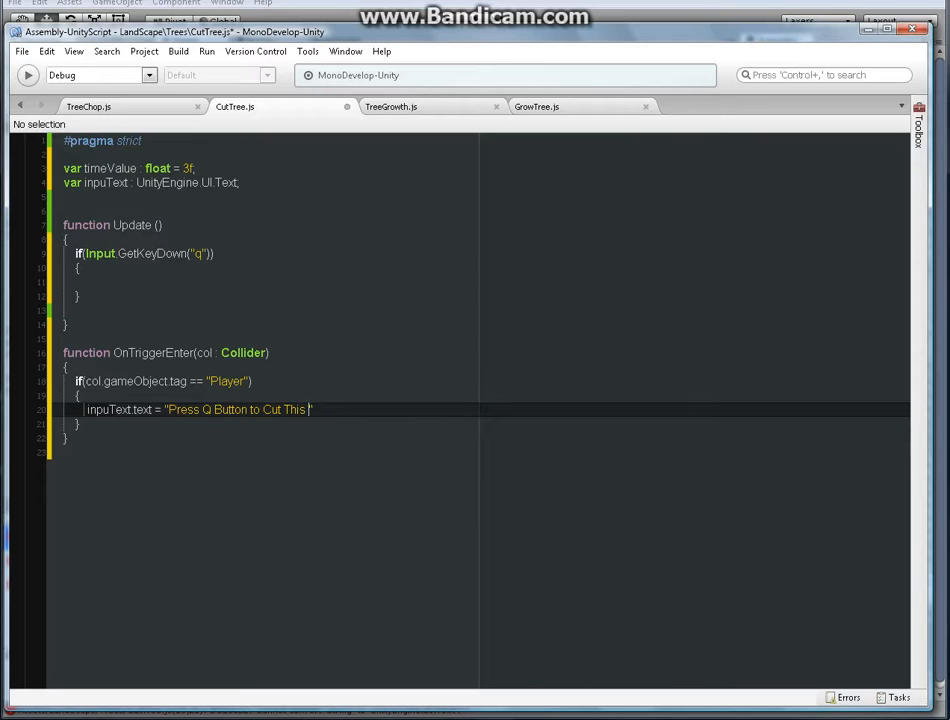
pyautogui.write('Tree')
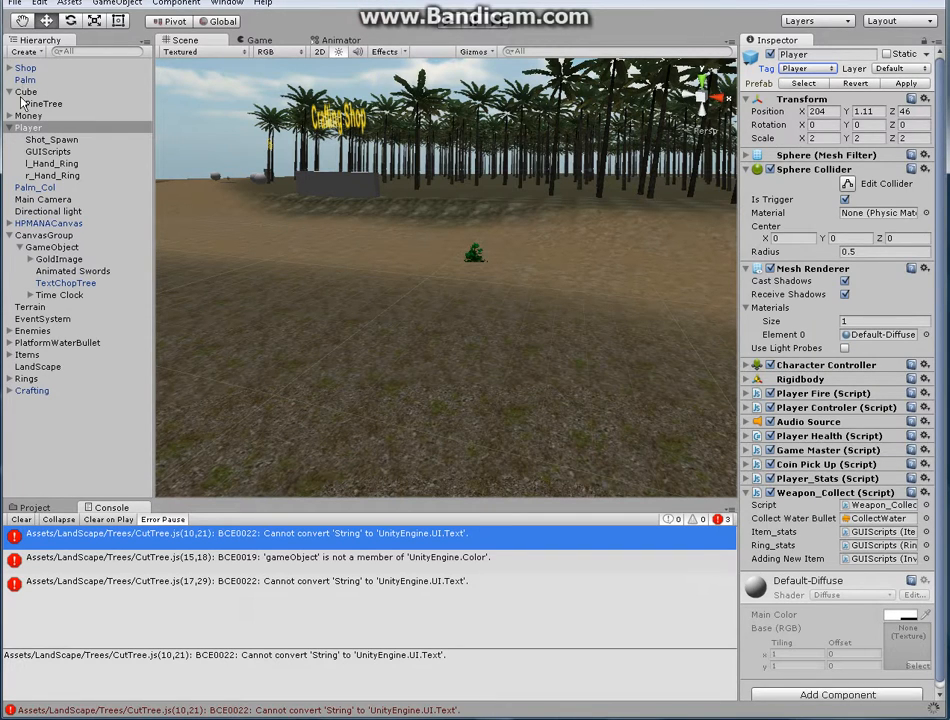
# Select the tree's Cube and browse to the Assets/LandScape/Trees folder
pyautogui.click(24, 90)
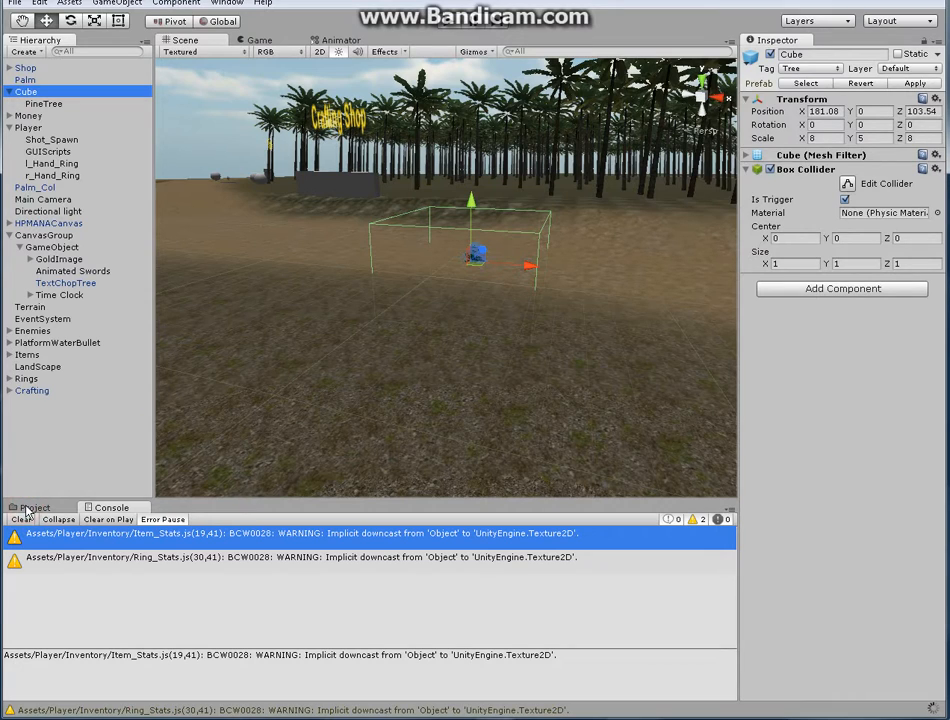
pyautogui.click(34, 508)
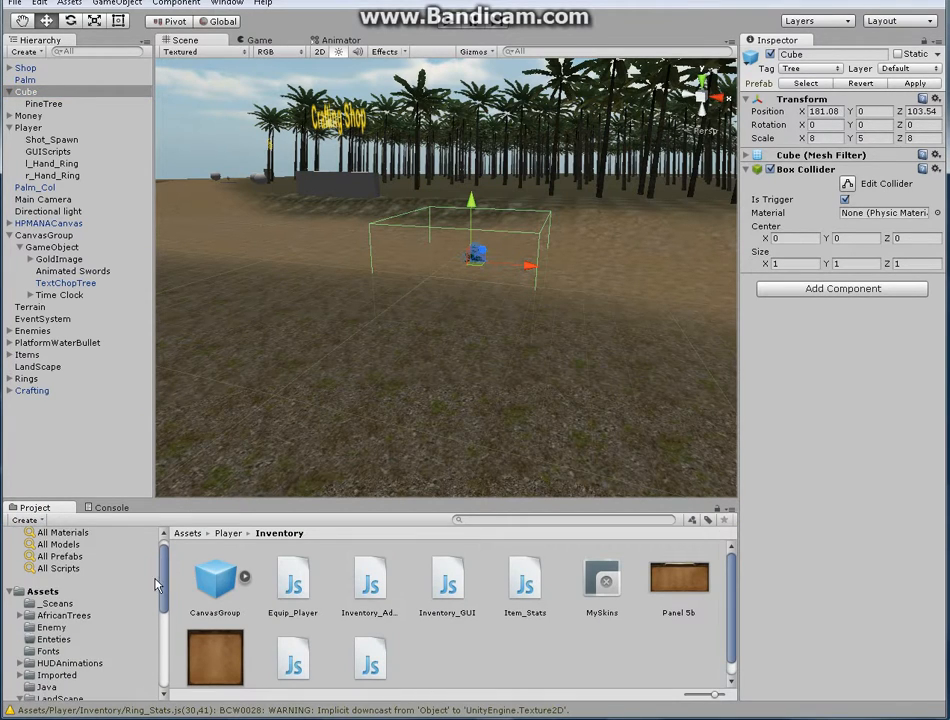
pyautogui.moveTo(176, 588)
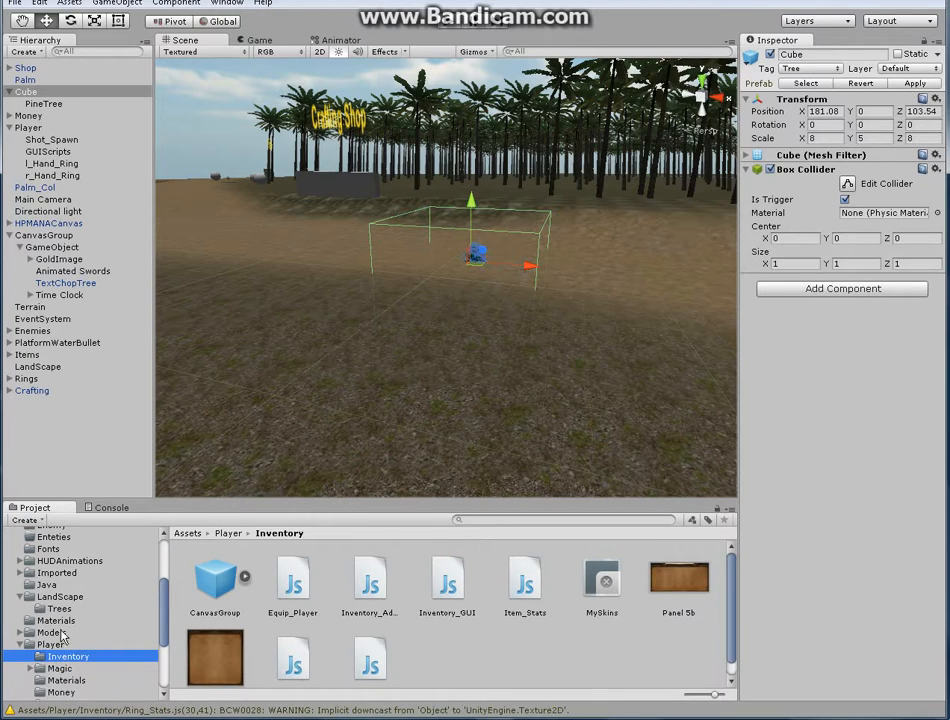
pyautogui.click(64, 608)
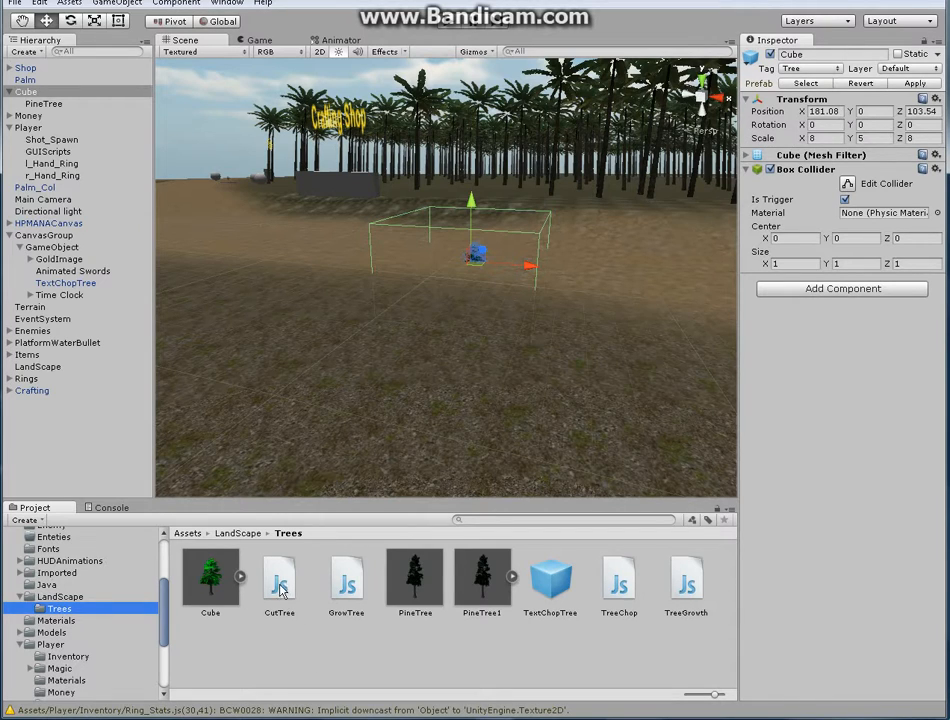
pyautogui.moveTo(736, 396)
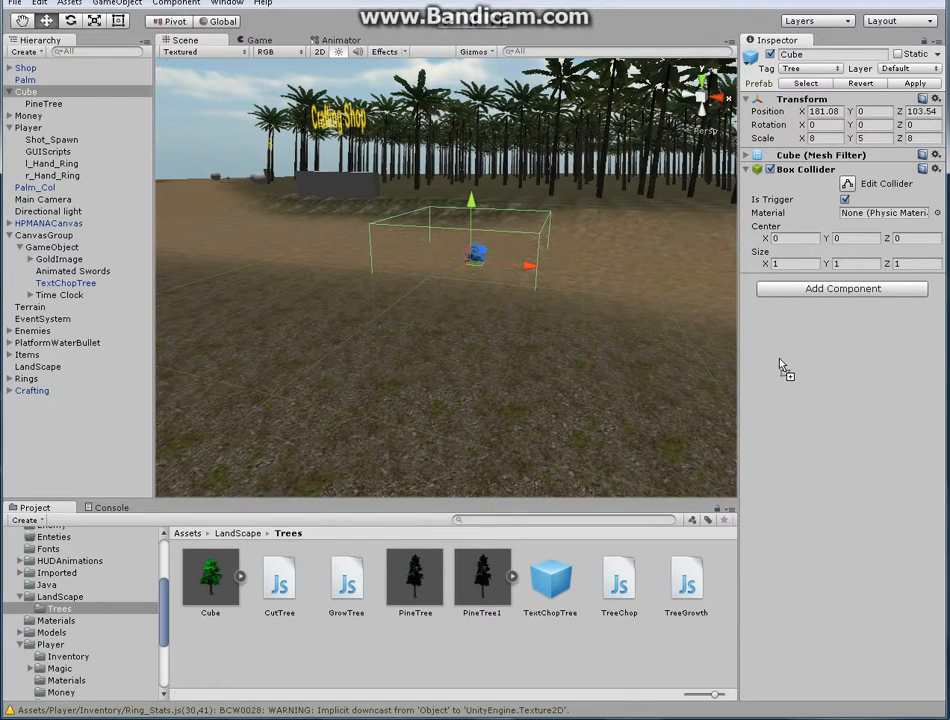
# Inspect the PineTree under the Cube, then return to the Cube object
pyautogui.click(44, 104)
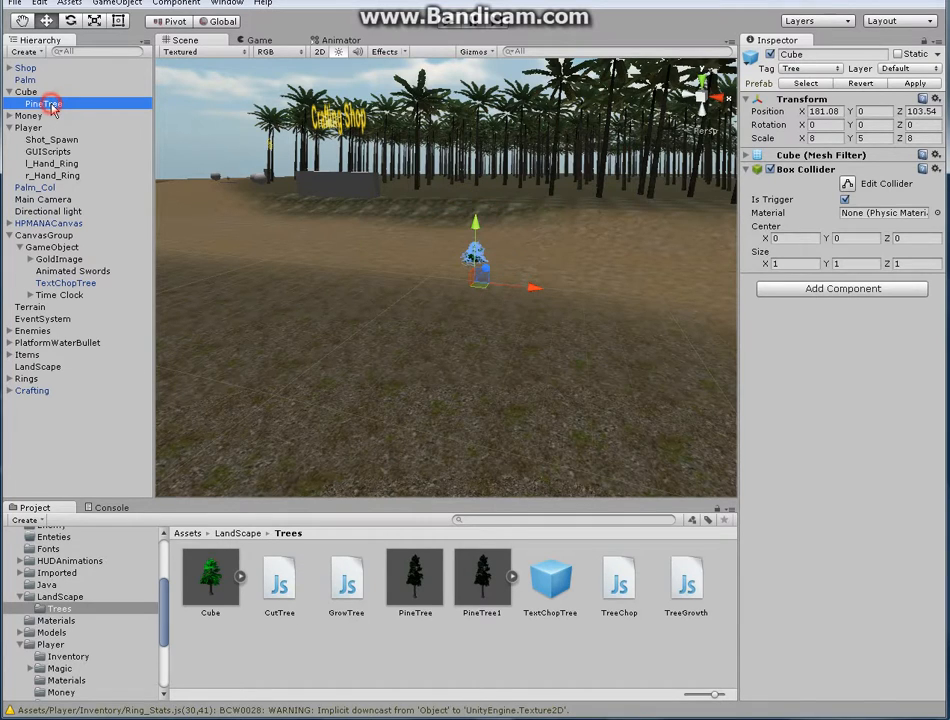
pyautogui.click(44, 104)
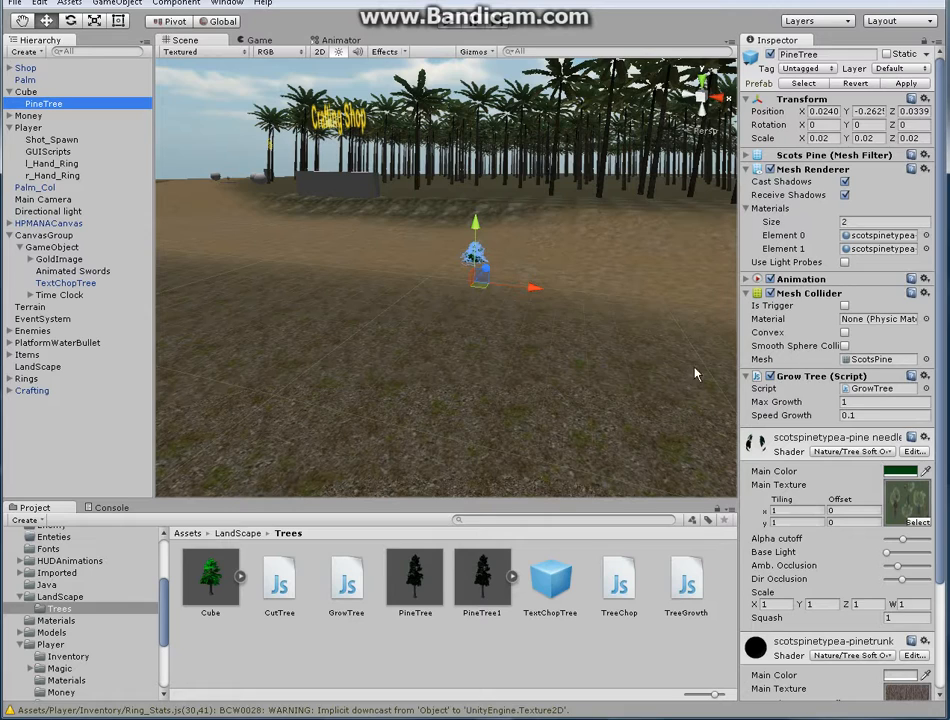
pyautogui.click(28, 92)
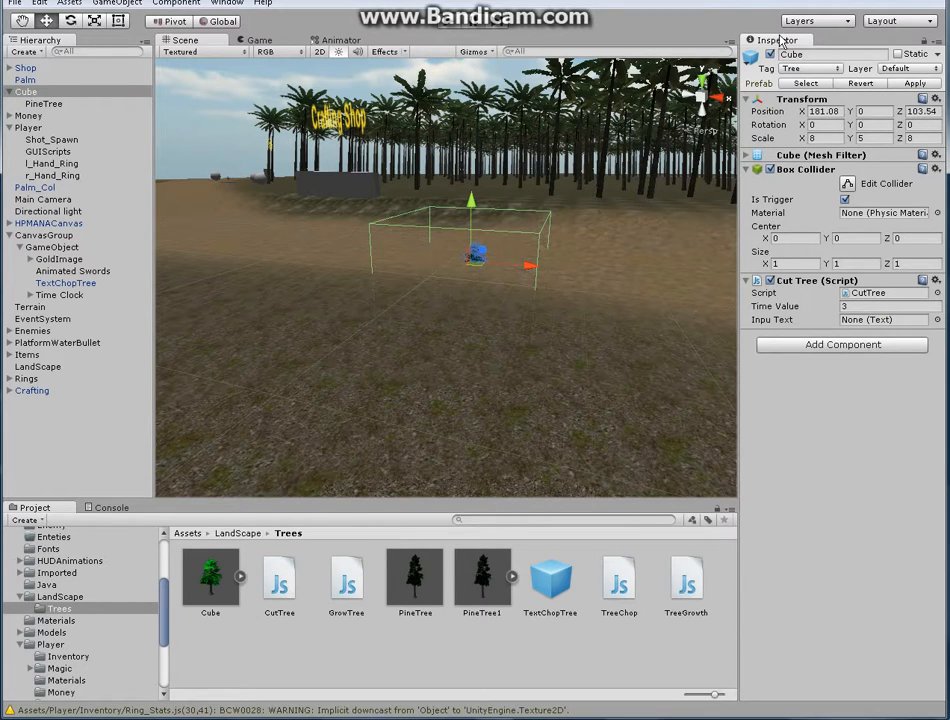
pyautogui.moveTo(764, 310)
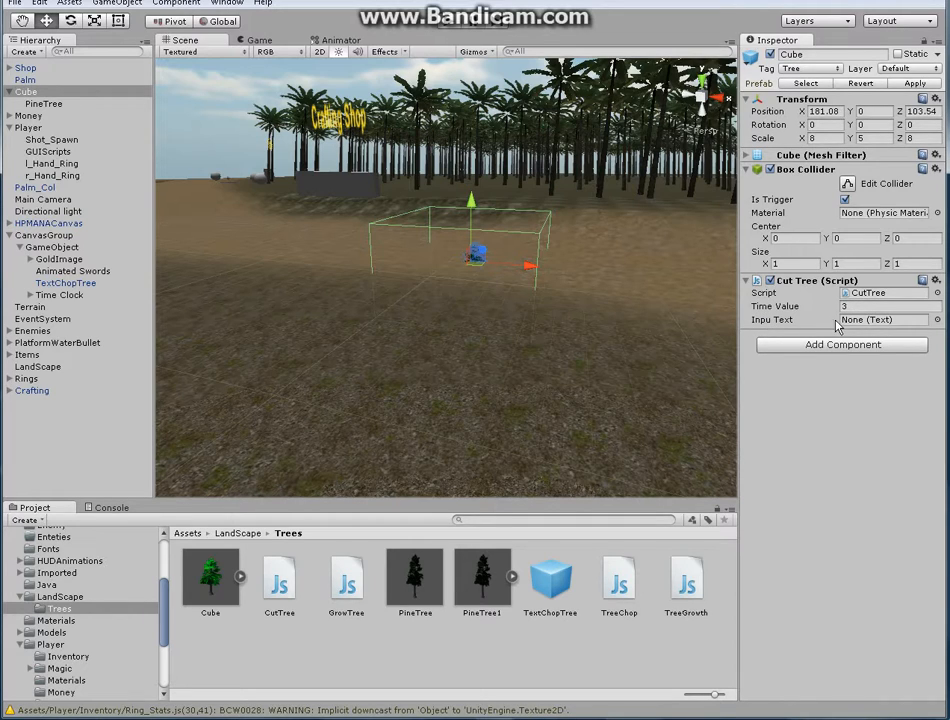
pyautogui.moveTo(860, 322)
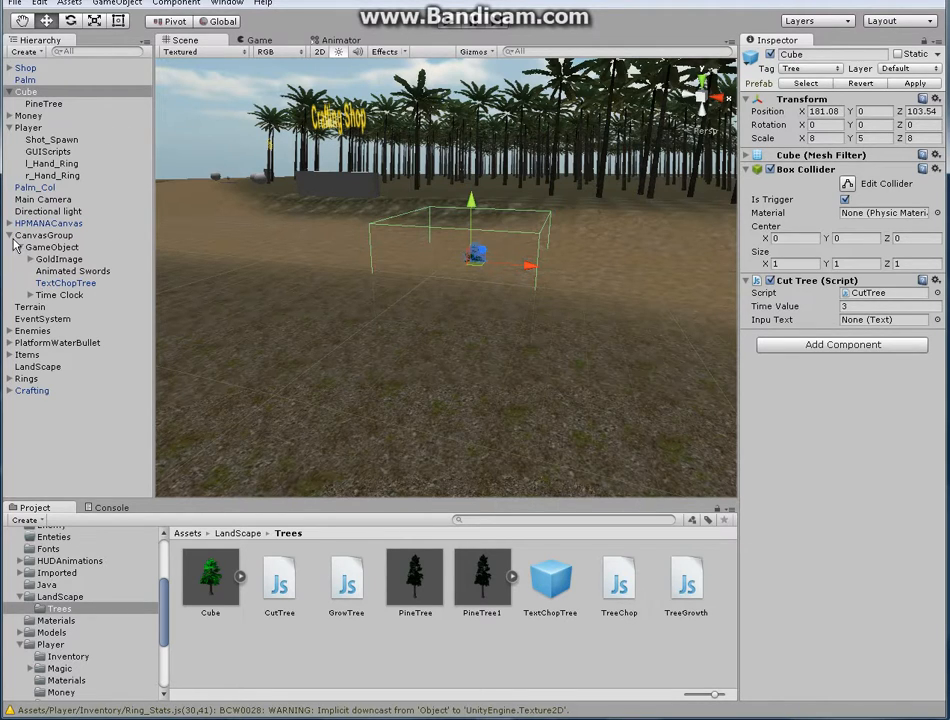
# Attach CutTree.js to the Cube and start assigning a Text object to its Input Text slot
pyautogui.click(64, 284)
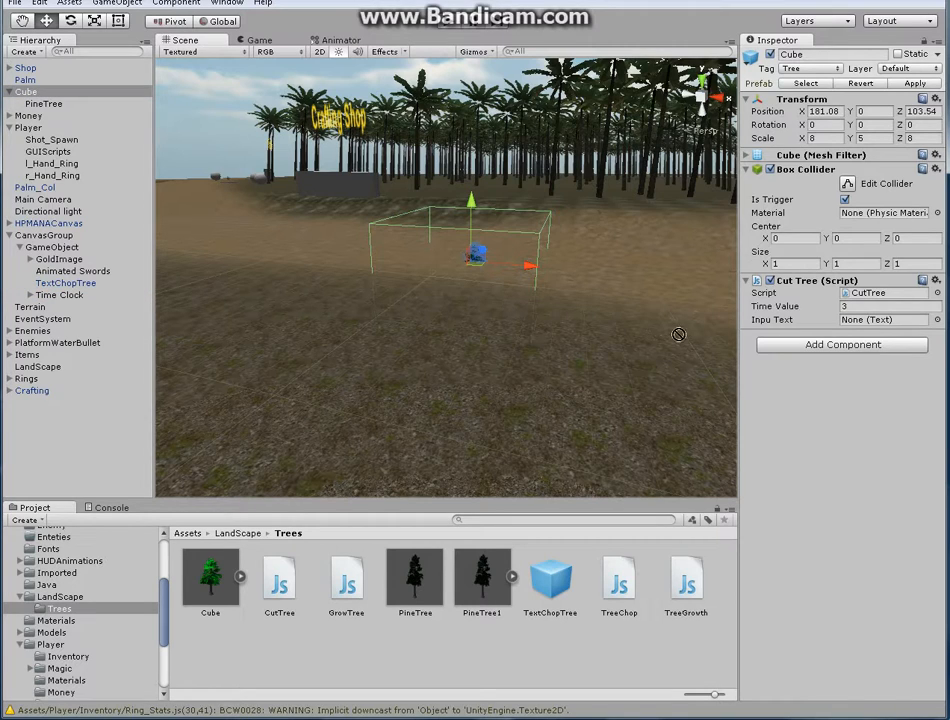
pyautogui.click(880, 320)
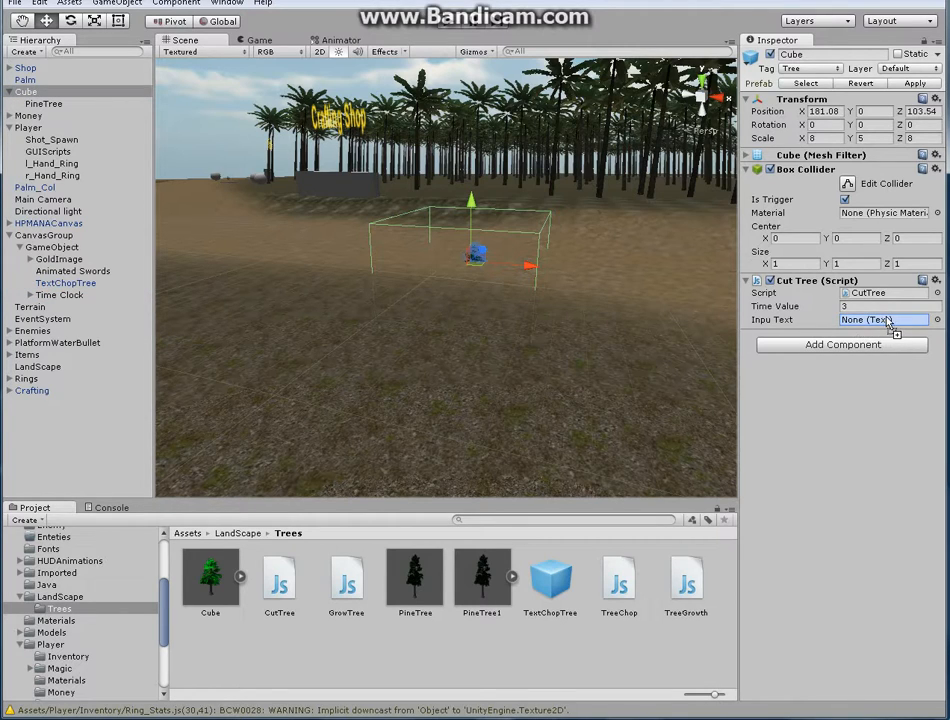